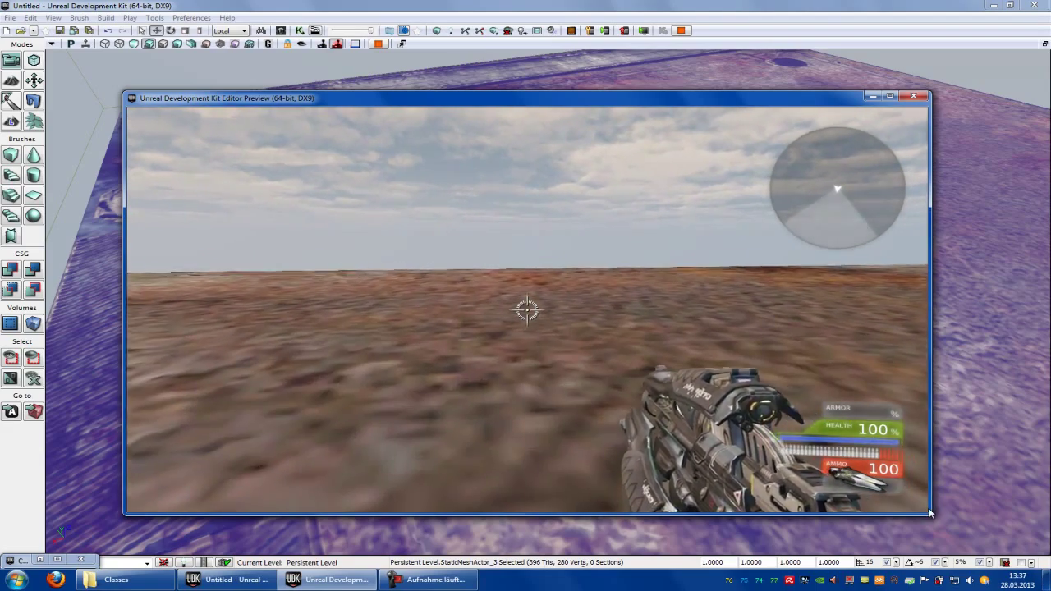
End the game preview, start a new material in the Content Browser and dismiss its dialog
left_click(913, 95)
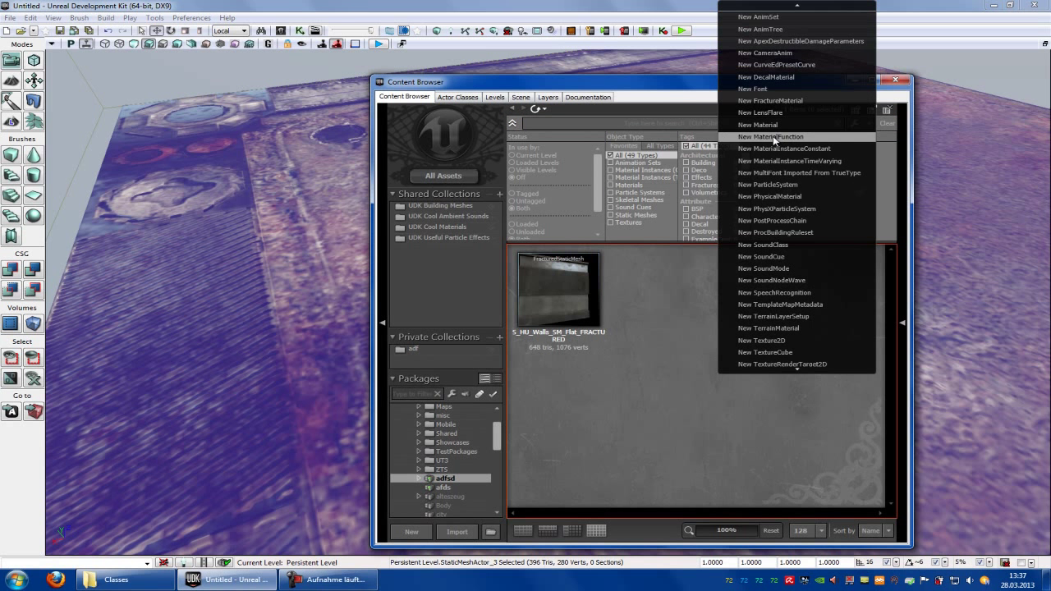
left_click(757, 125)
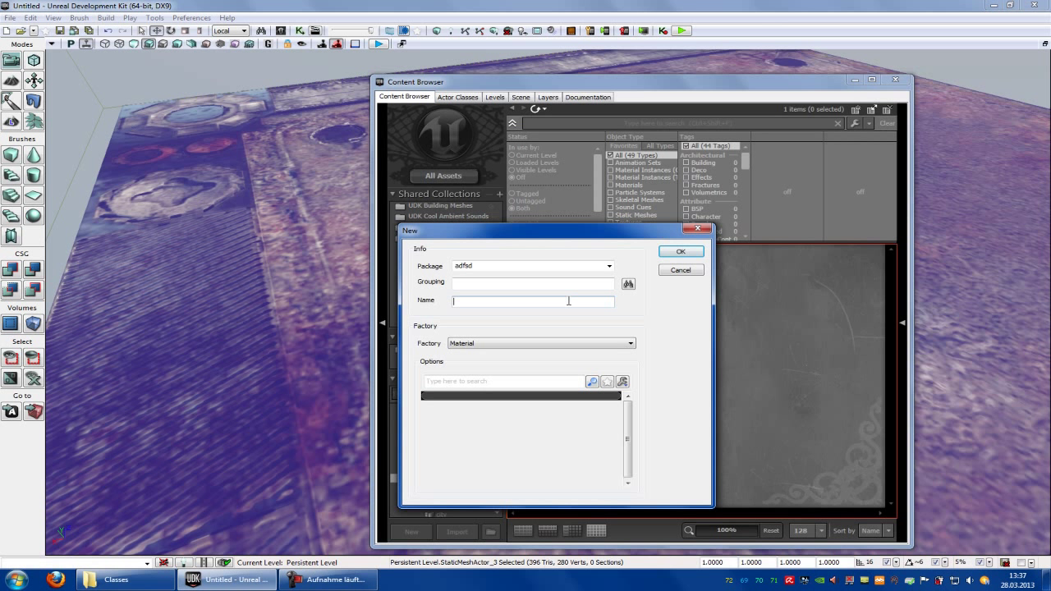
type("te")
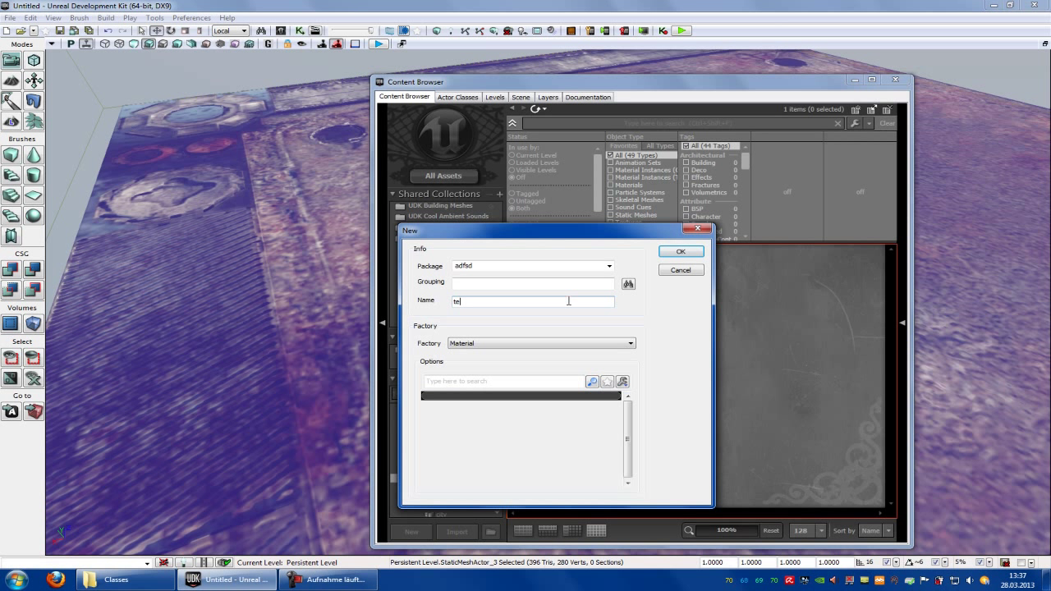
type("ma")
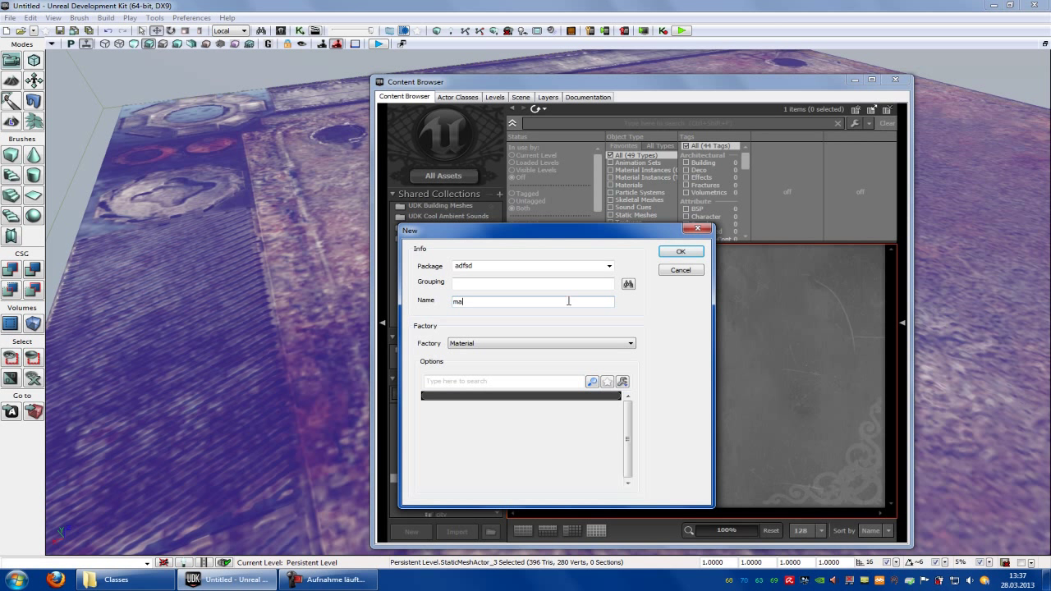
left_click(680, 251)
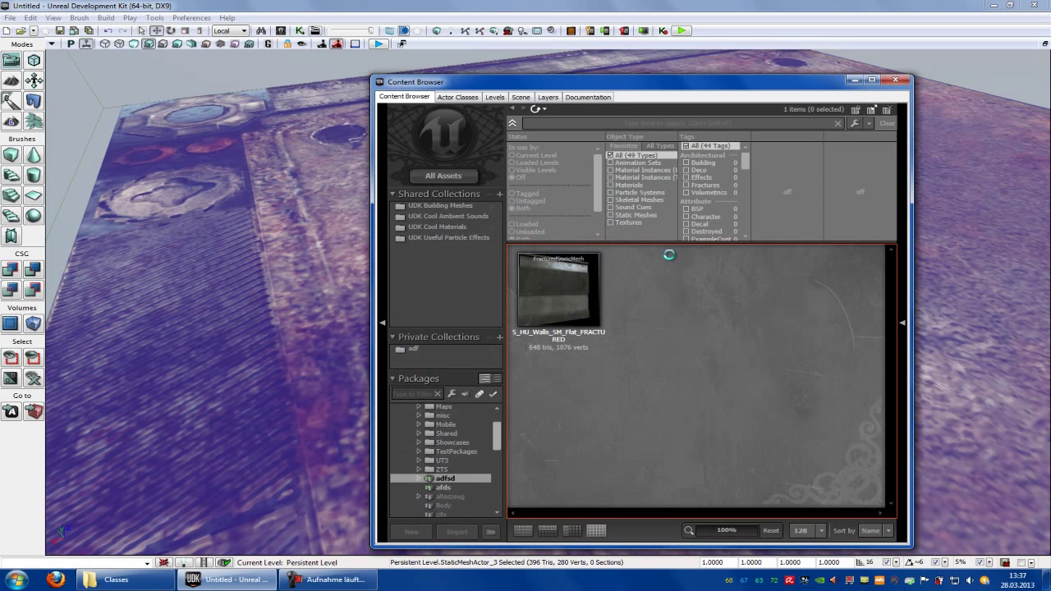
mouse_move(704, 276)
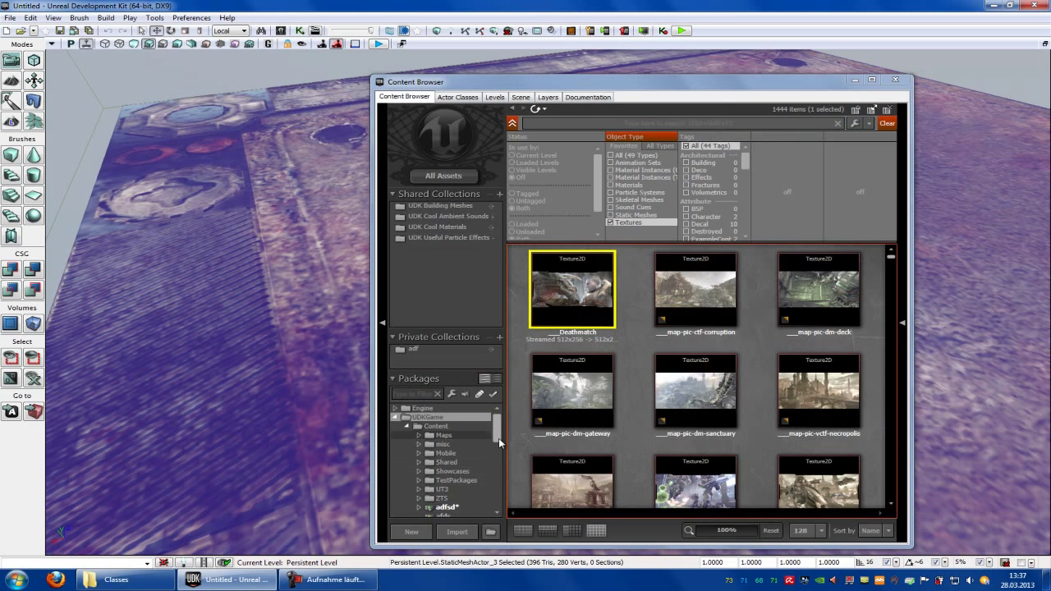
Scroll the Content Browser while building the mat1 material from a texture
scroll("down", 3)
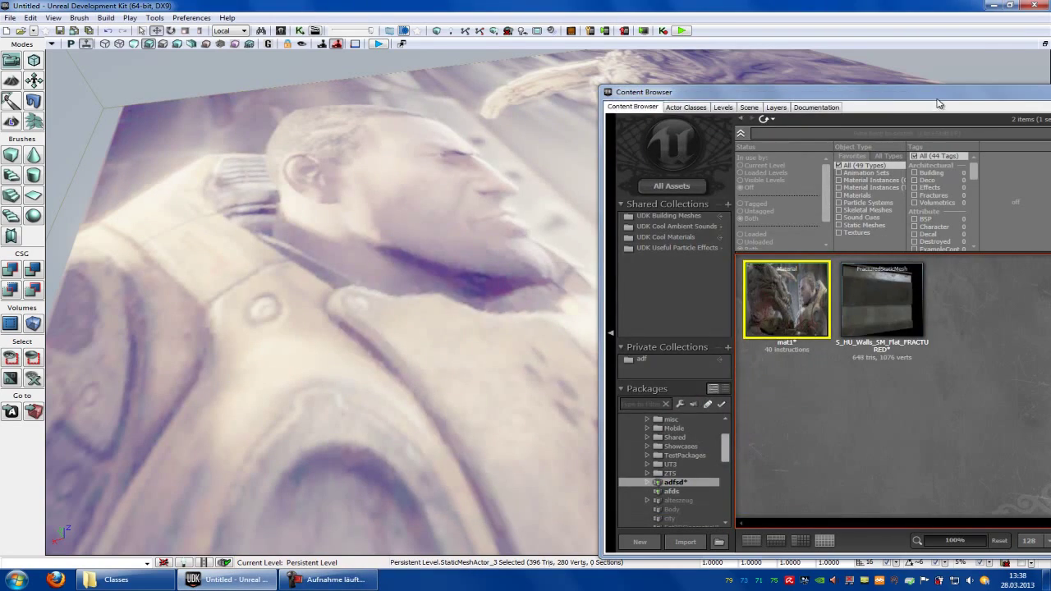
Select UTPawnSoundGroup.uc in the UTGame Classes folder
left_click(123, 578)
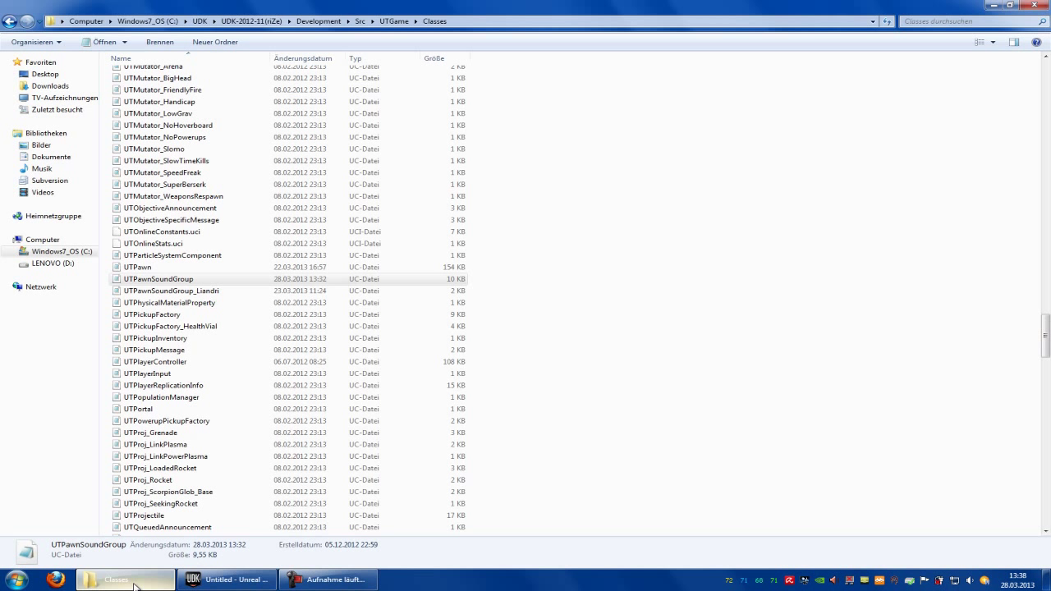
left_click(157, 280)
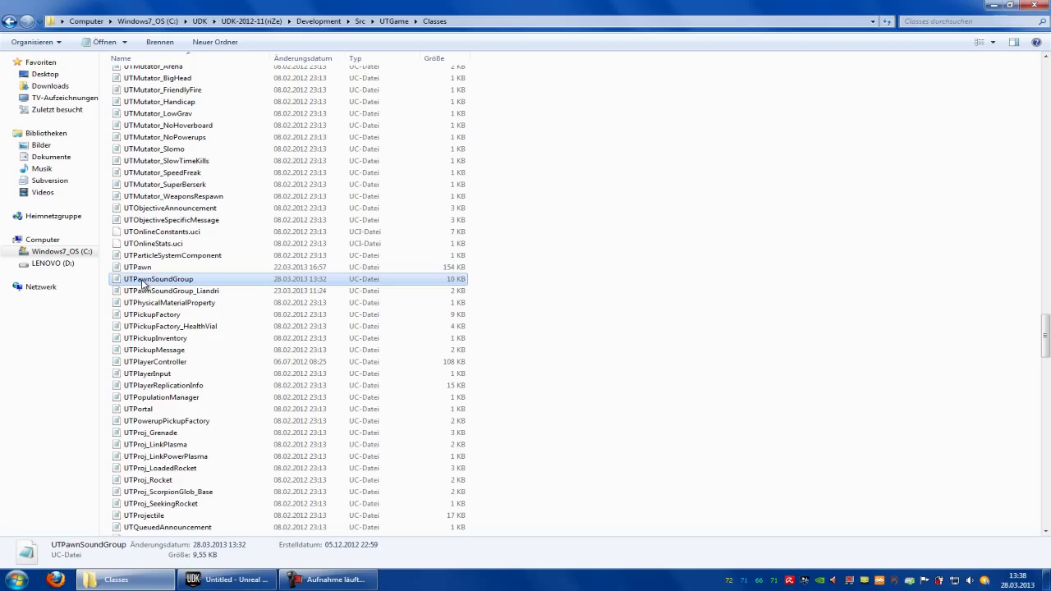
Read UTPawnSoundGroup.uc in Notepad, scrolling through its sound variables
double_click(157, 279)
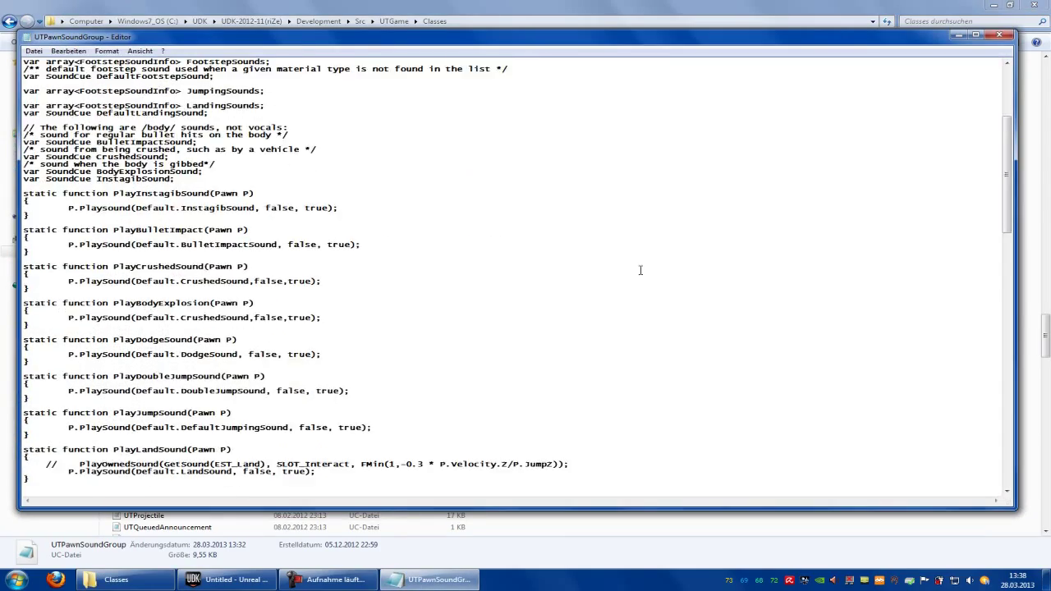
scroll("down", 3)
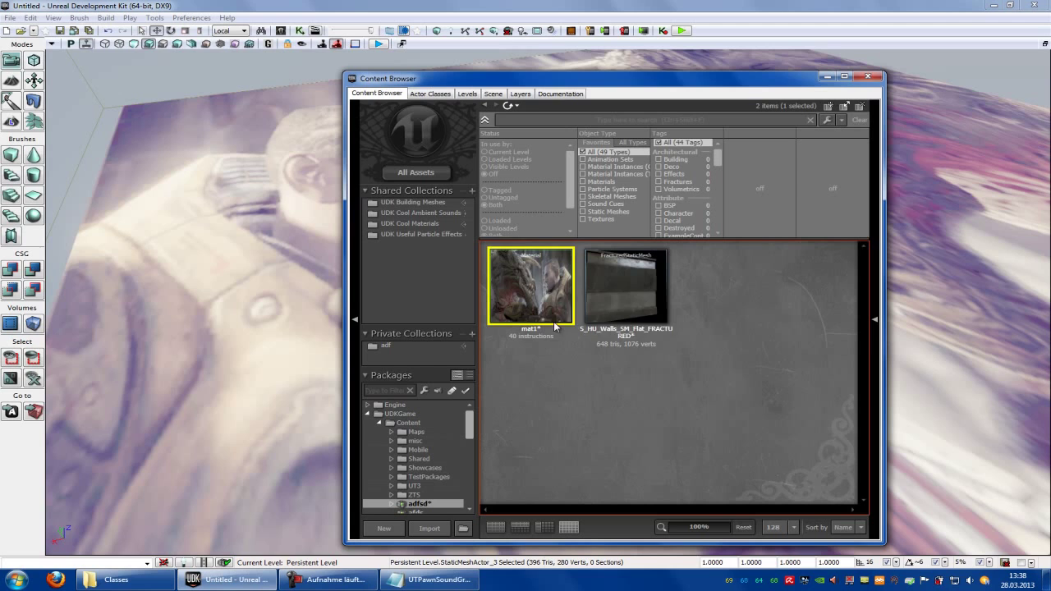
Assign PM_Metal, found by searching 'metal', as mat1's physical material and close the editor
double_click(531, 285)
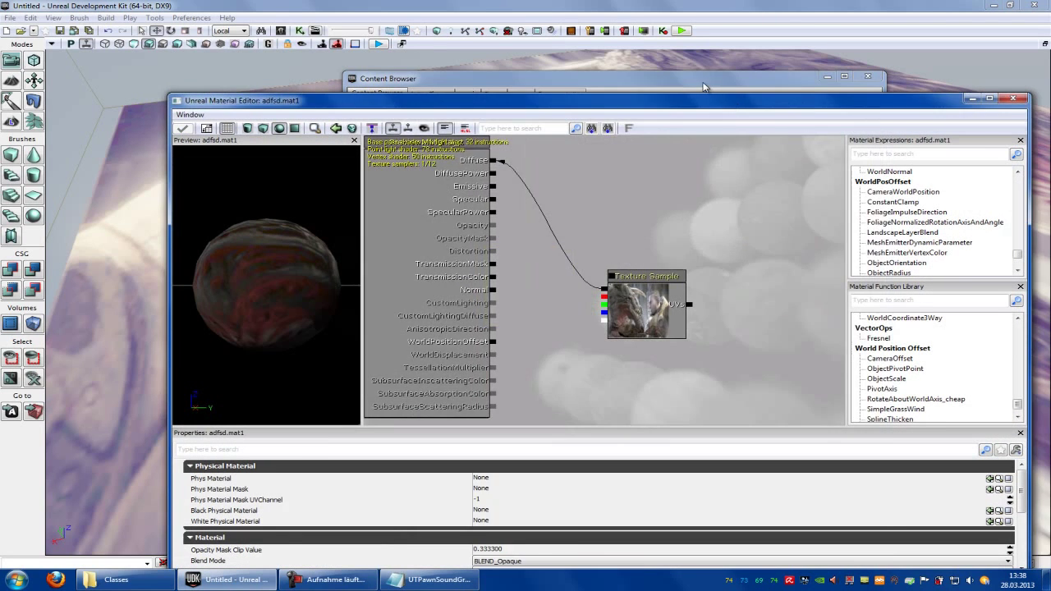
left_click(703, 79)
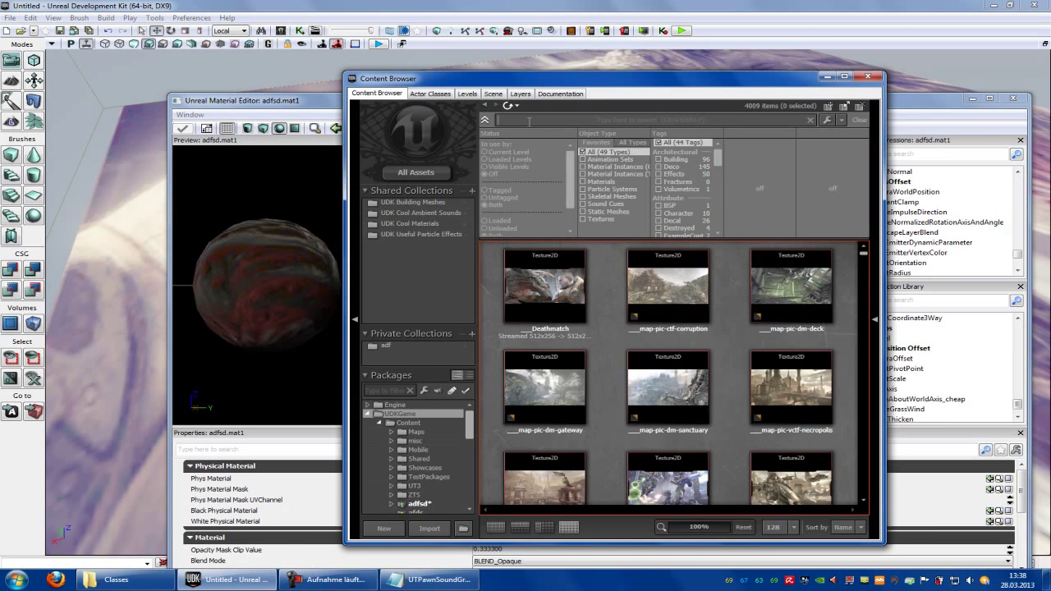
type("metal")
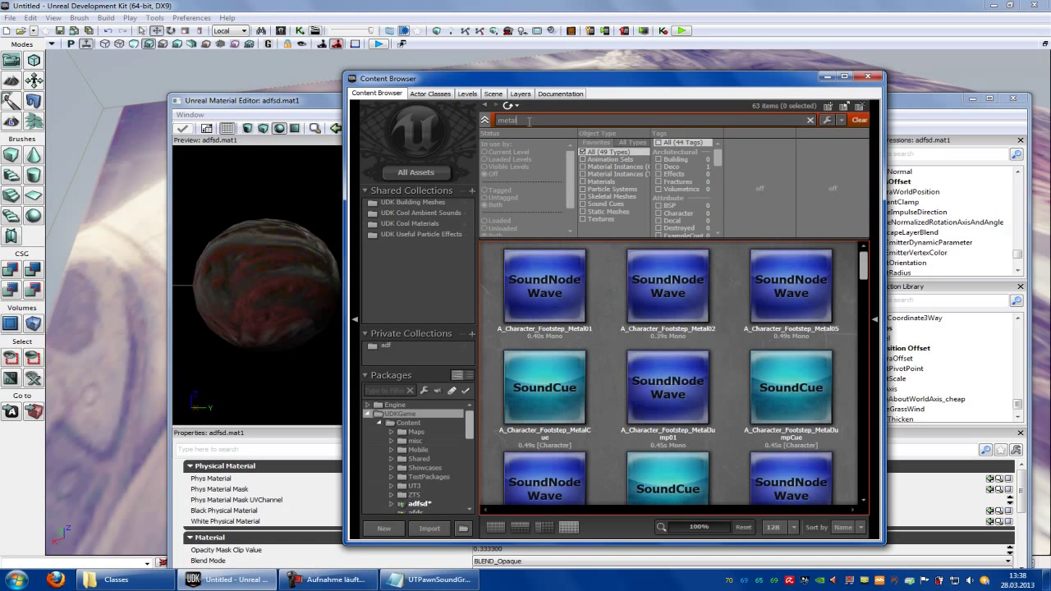
scroll("down", 3)
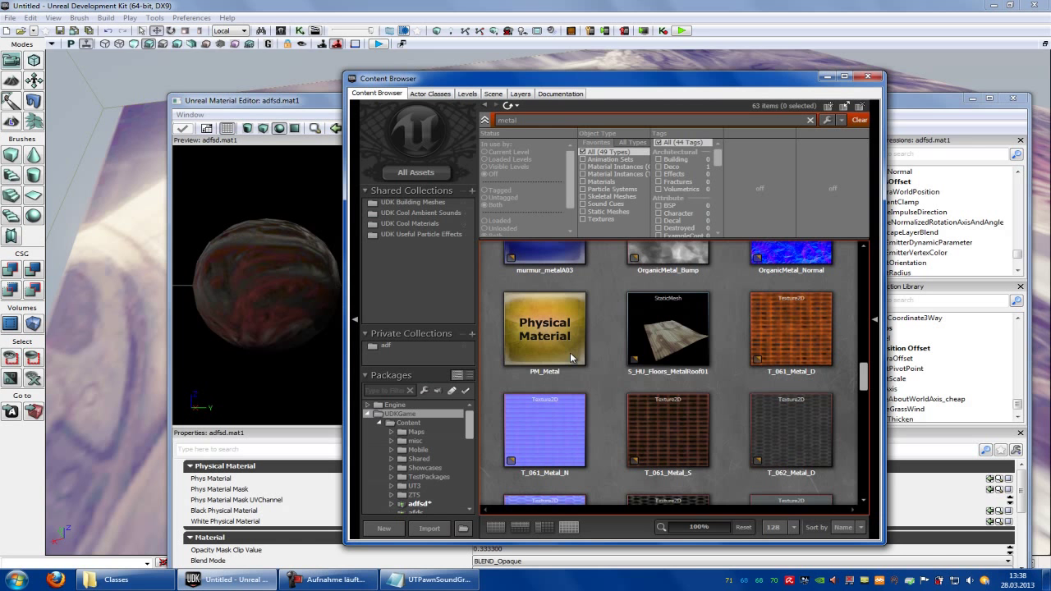
left_click(543, 328)
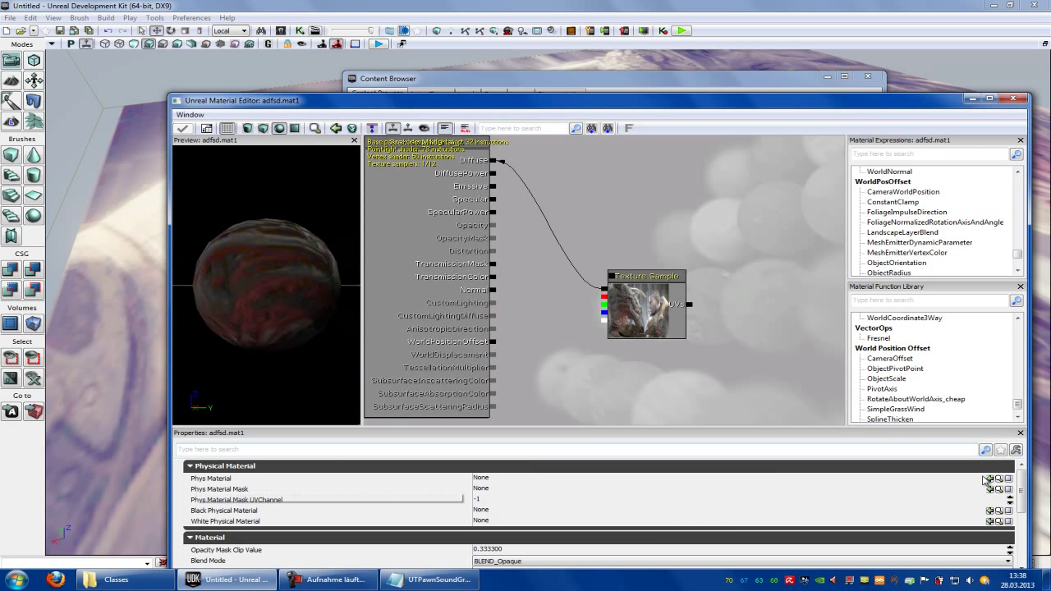
left_click(988, 480)
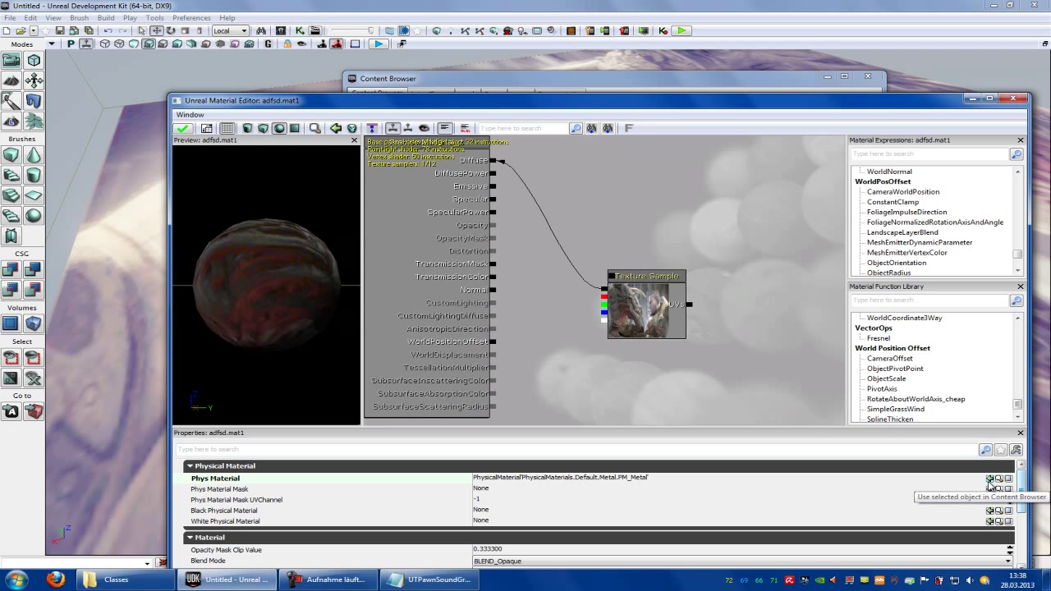
left_click(184, 128)
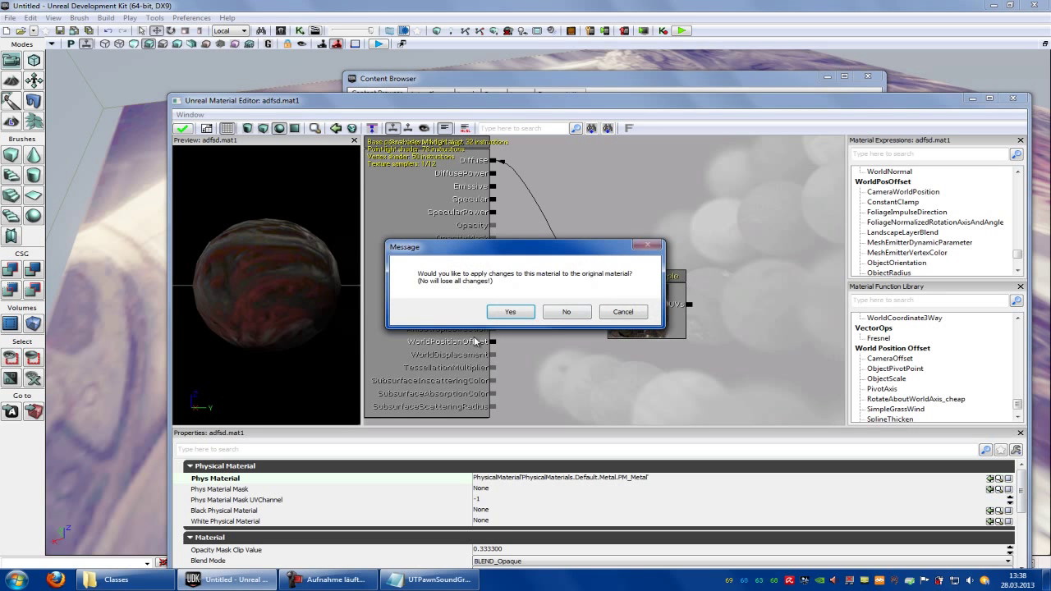
Confirm applying the PM_Metal change to the original mat1
left_click(510, 312)
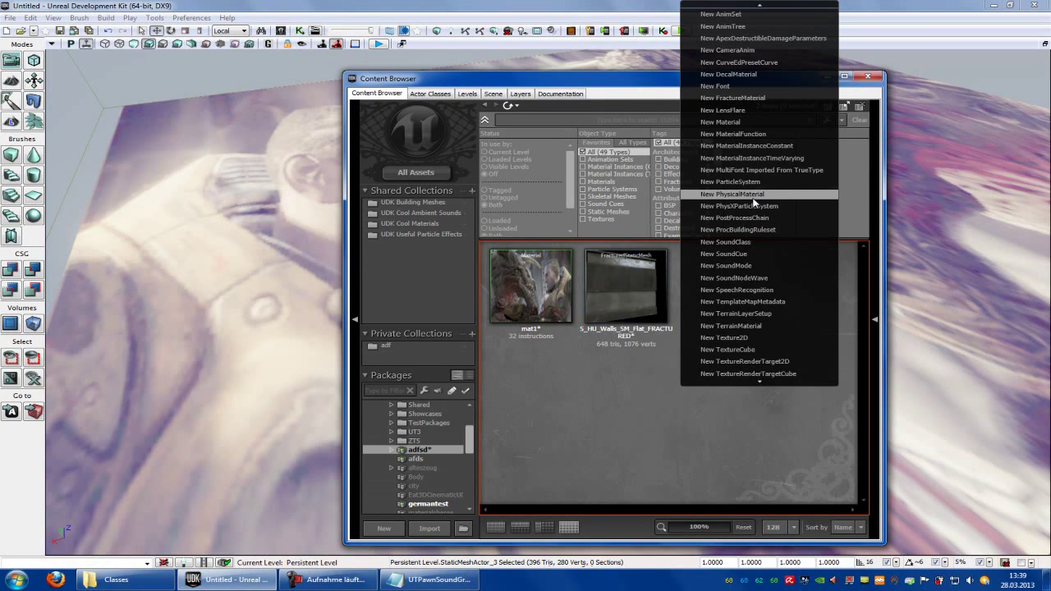
Create a new PhysicalMaterial asset named phys1
left_click(734, 193)
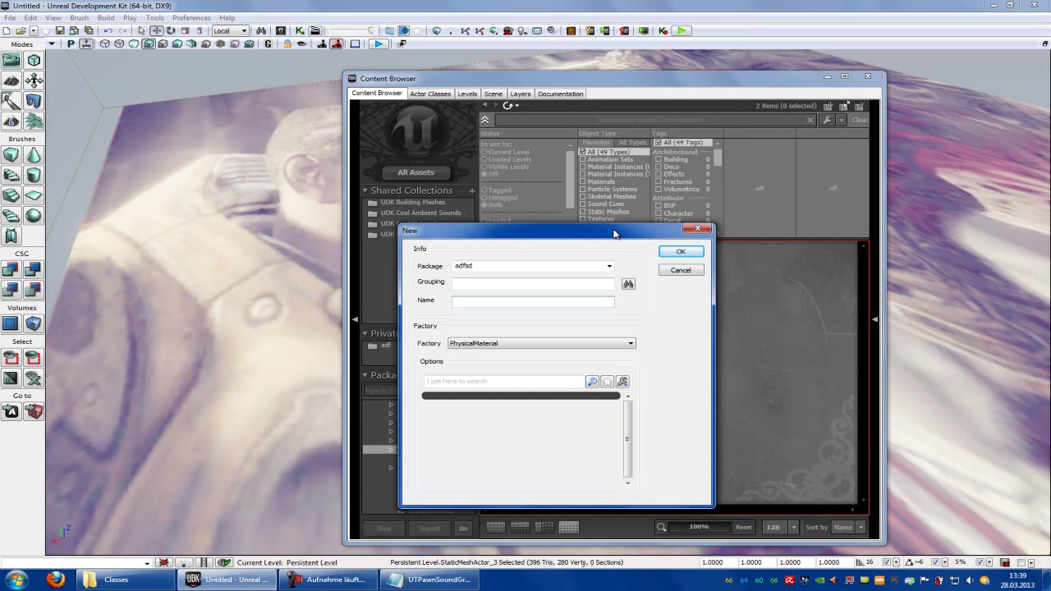
mouse_move(551, 320)
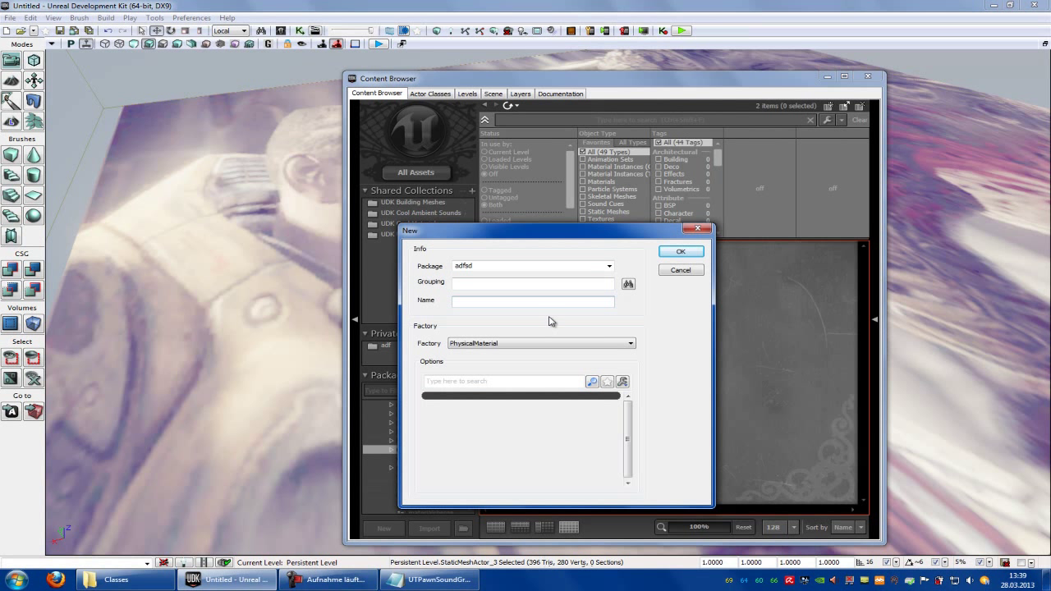
type("phy")
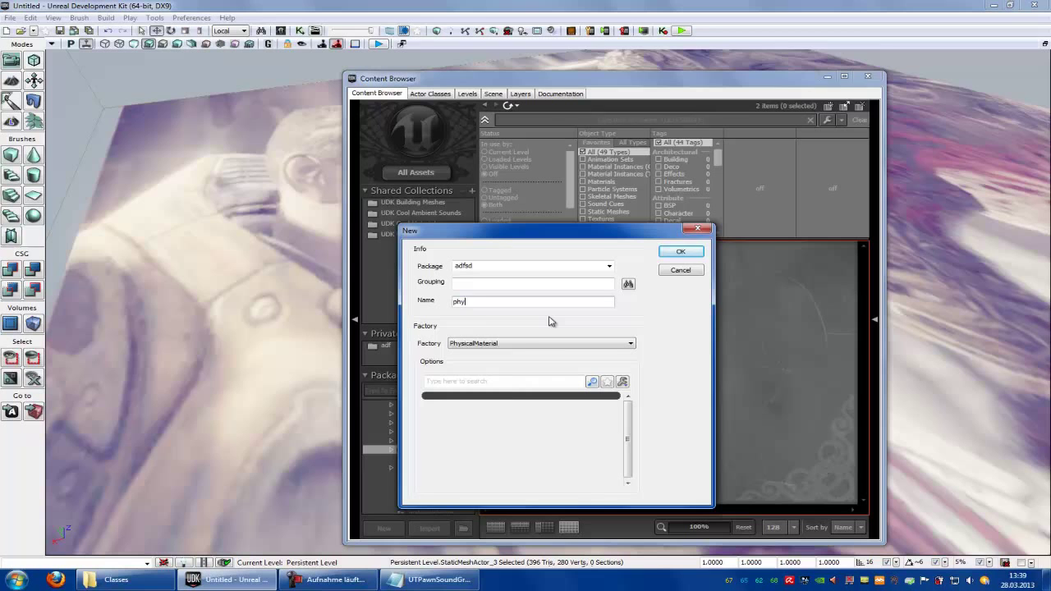
left_click(680, 252)
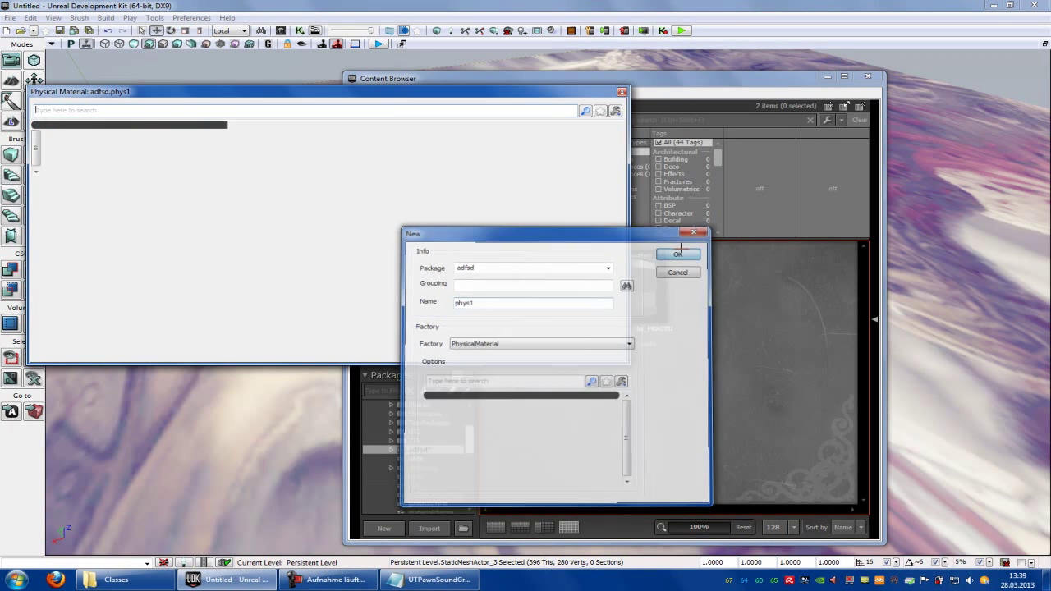
Give phys1 a UTPhysicalMaterialProperty with Material Type 'mat'
left_click(677, 253)
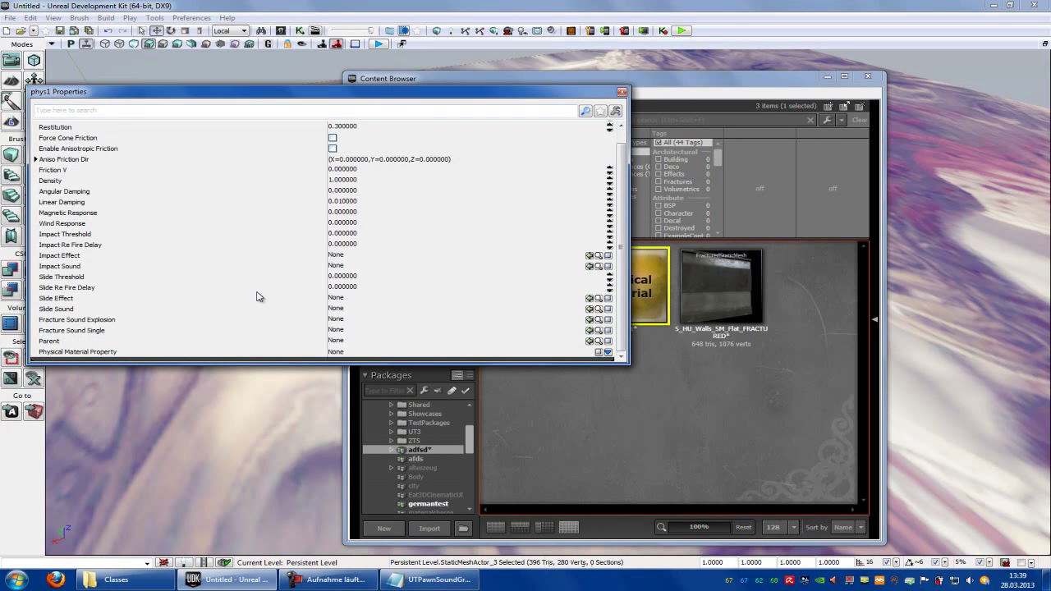
mouse_move(62, 255)
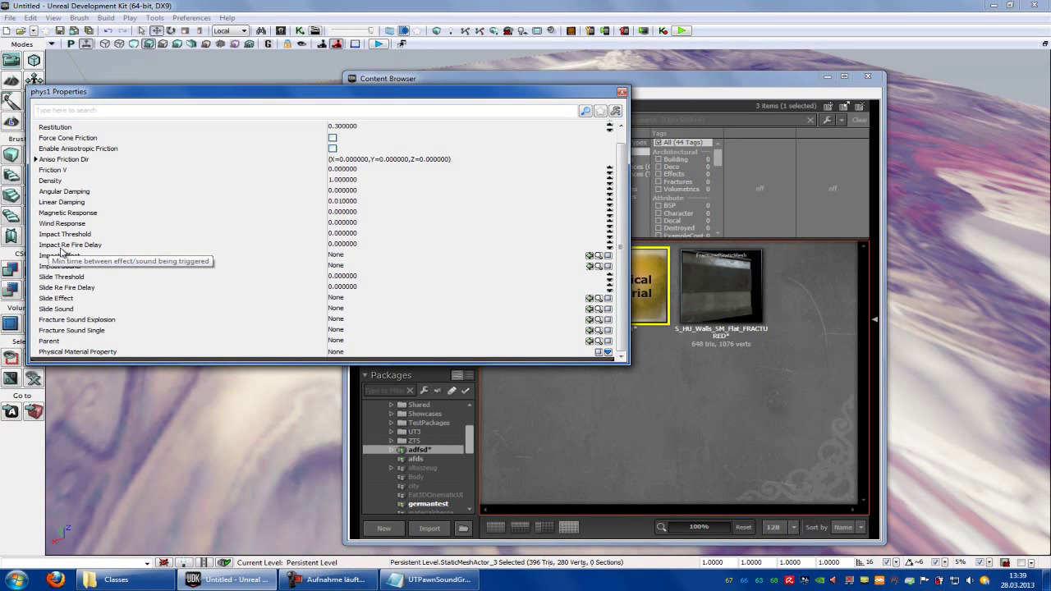
mouse_move(138, 276)
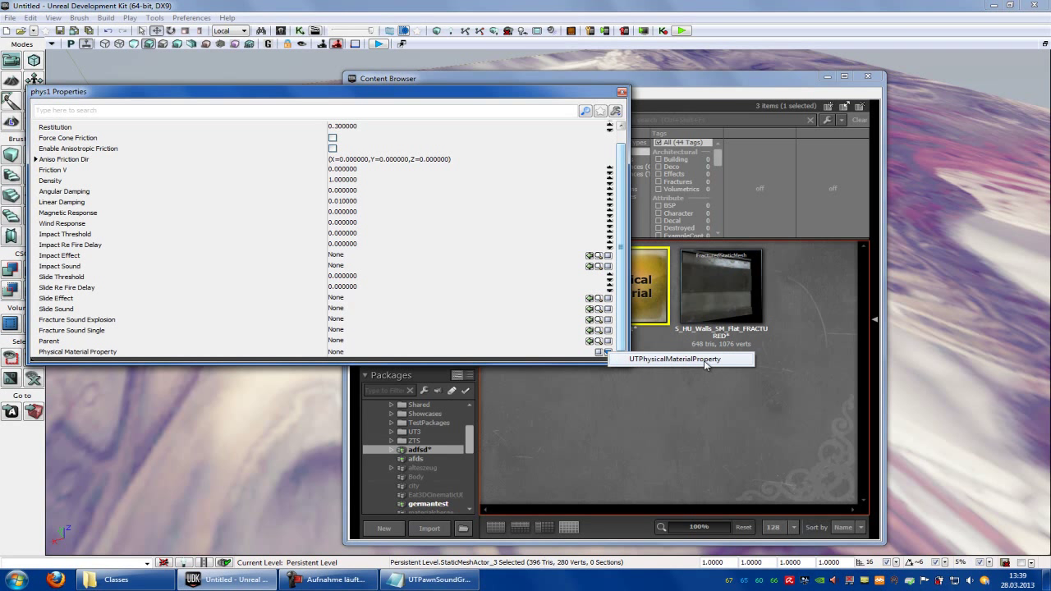
left_click(675, 358)
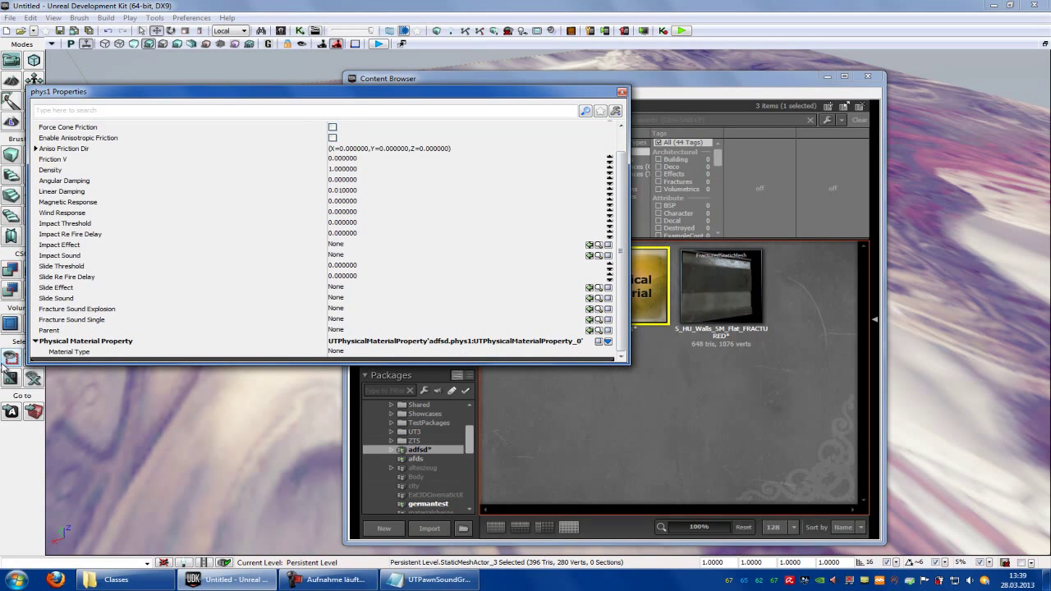
left_click(337, 352)
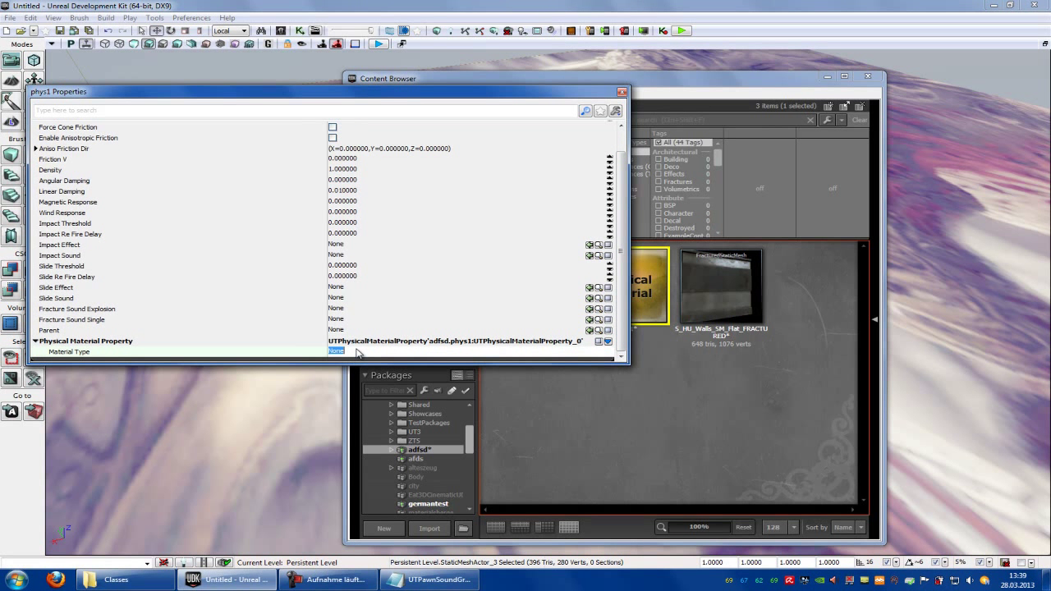
type("mat")
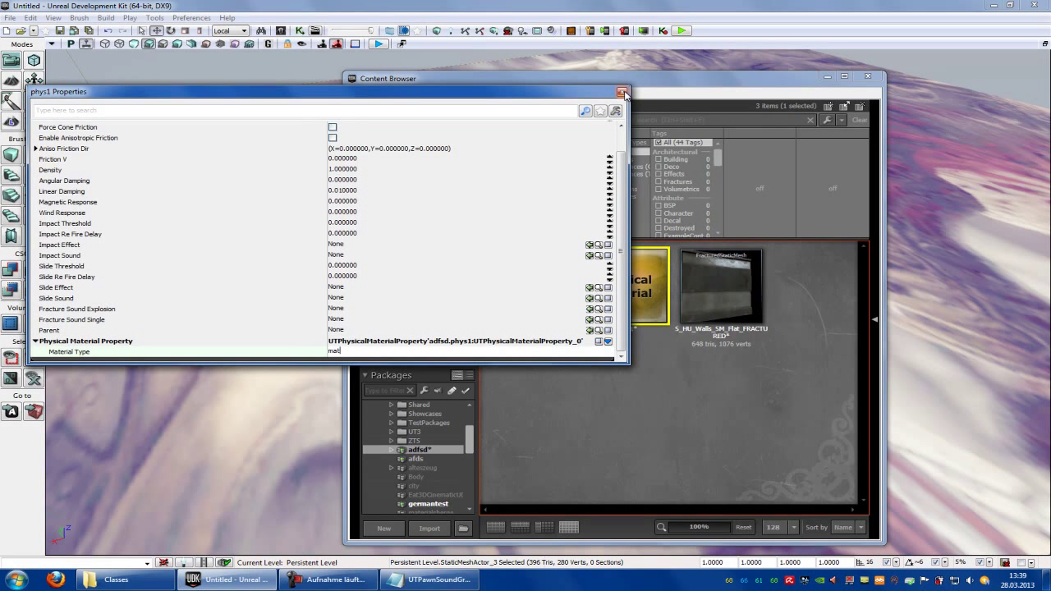
Assign phys1 as the physical material of mat1
right_click(624, 283)
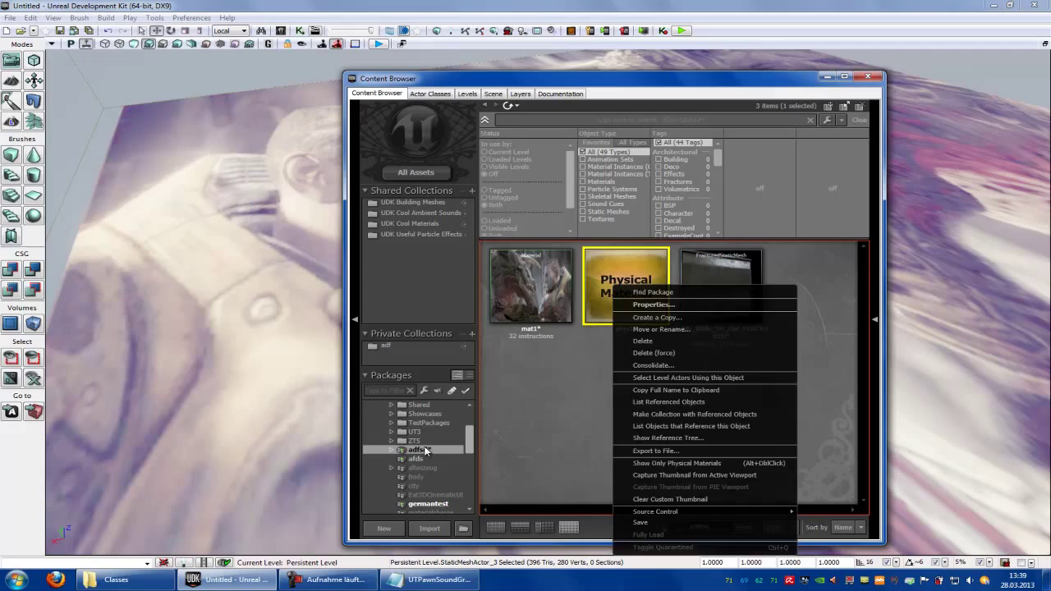
left_click(641, 522)
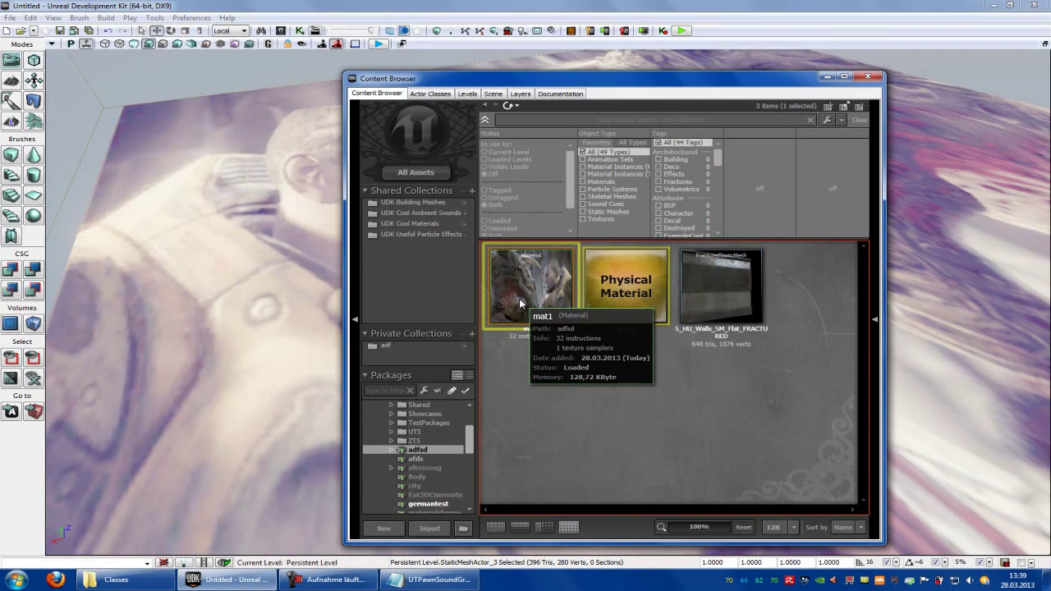
double_click(530, 283)
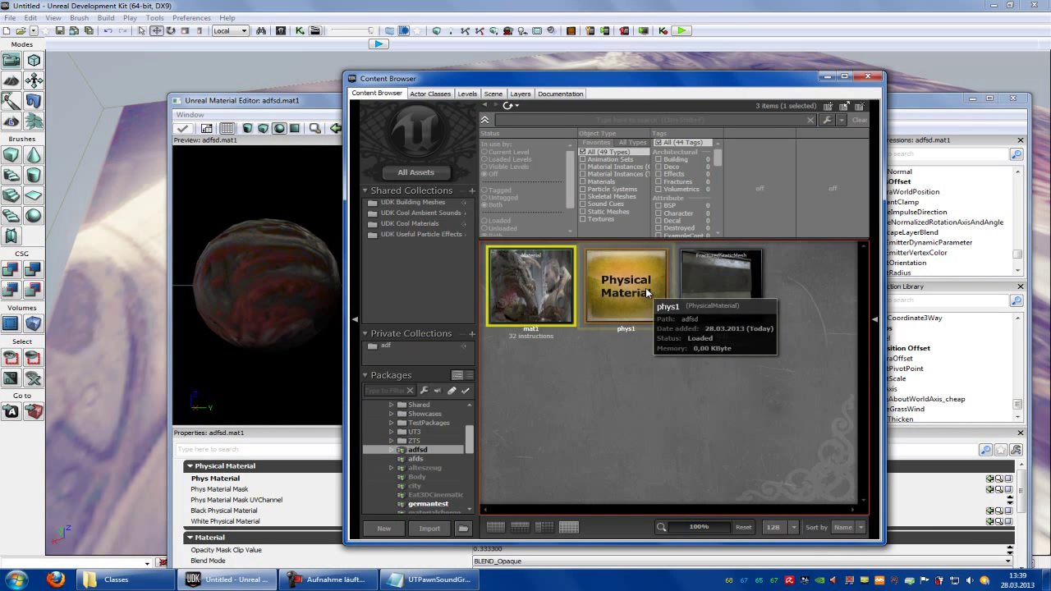
left_click(627, 286)
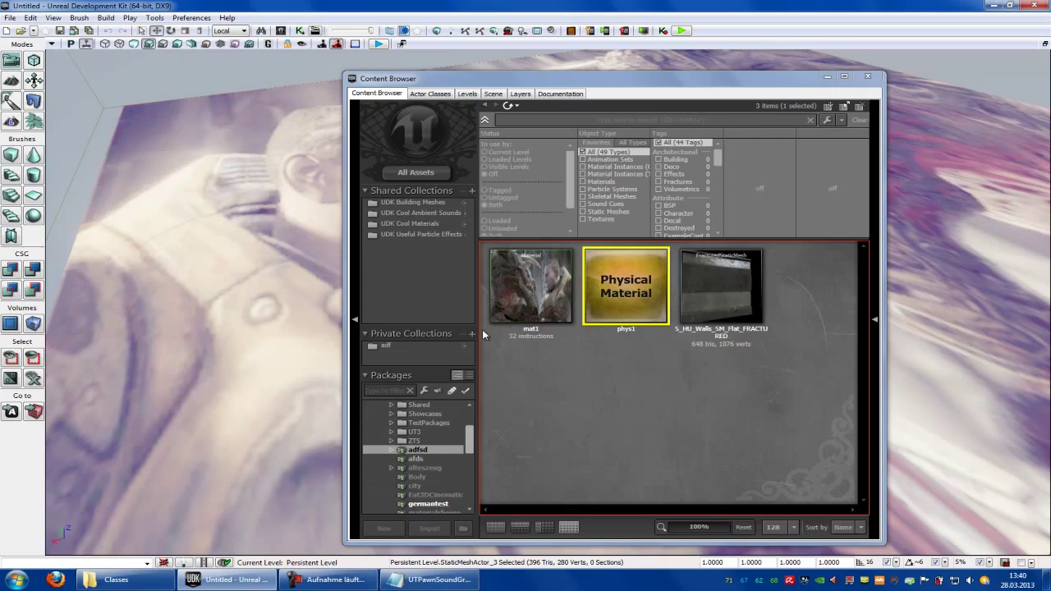
Compare phys1's material type with the script's footstep list and begin an asset import
left_click(427, 580)
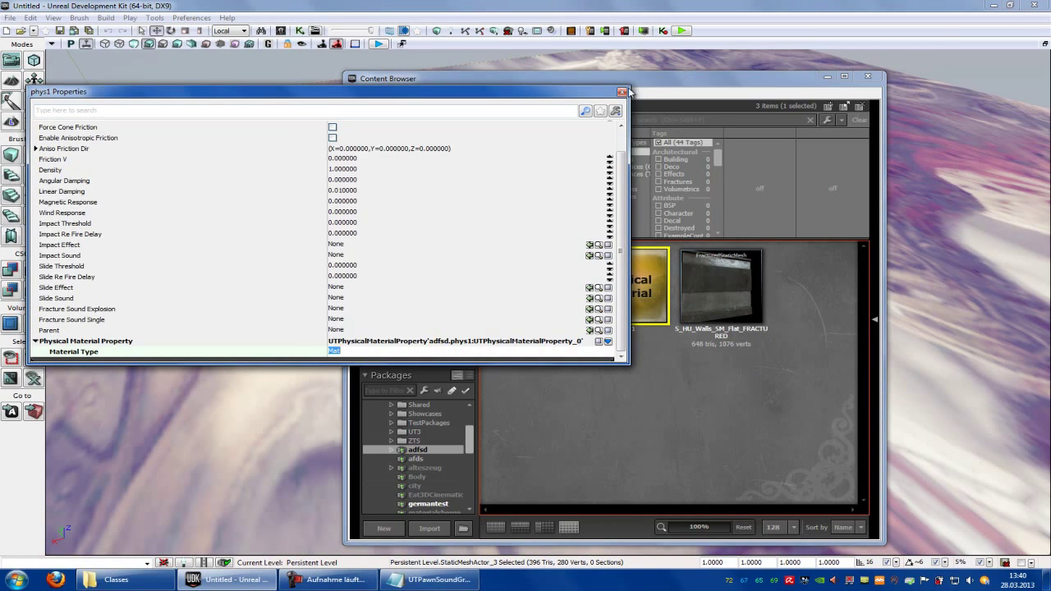
left_click(427, 580)
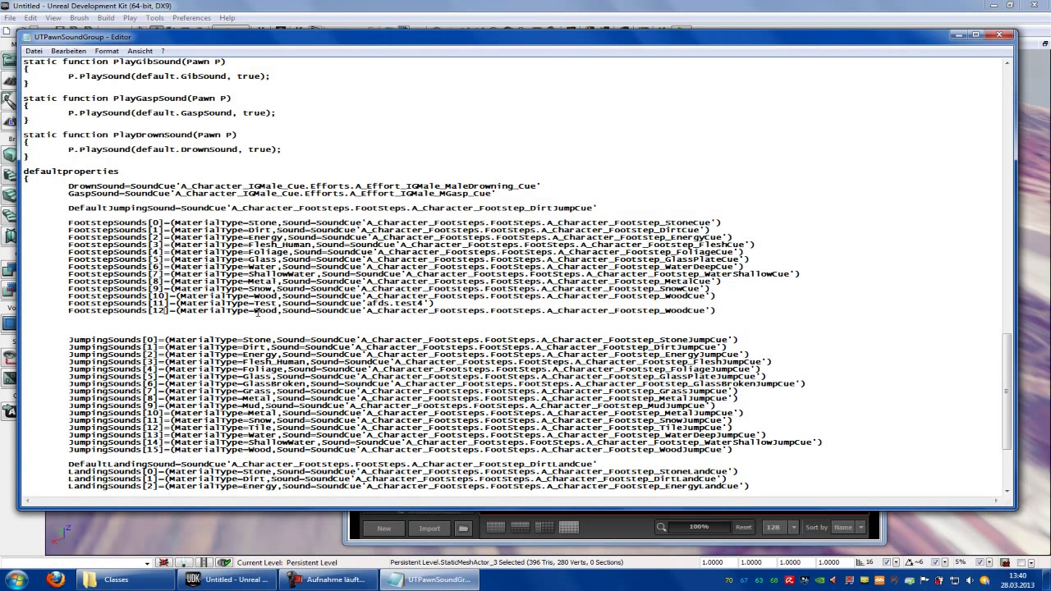
double_click(265, 310)
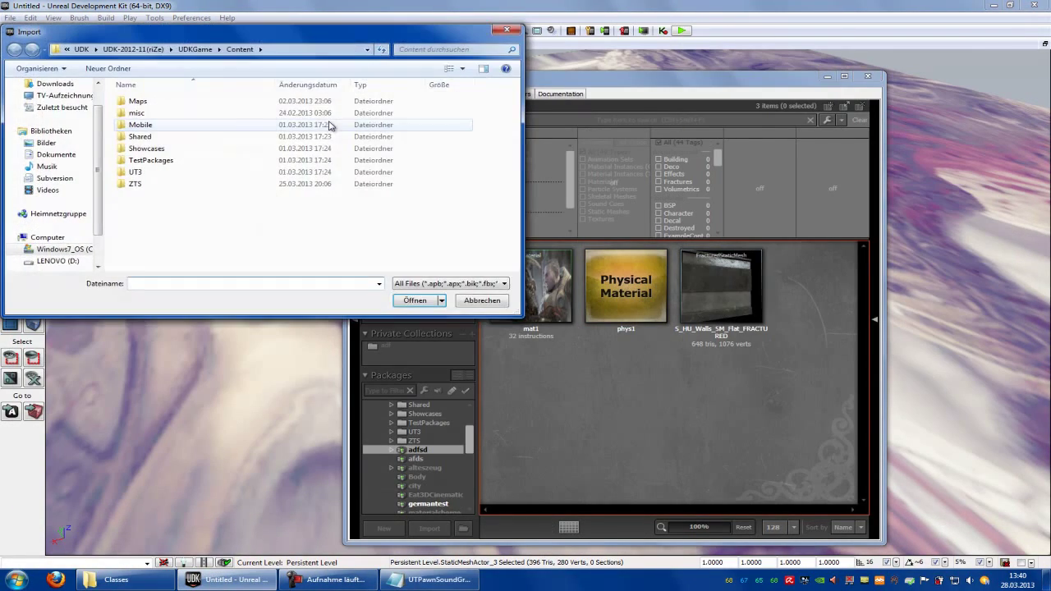
Import footstep.wav from the Desktop into the package
left_click(49, 101)
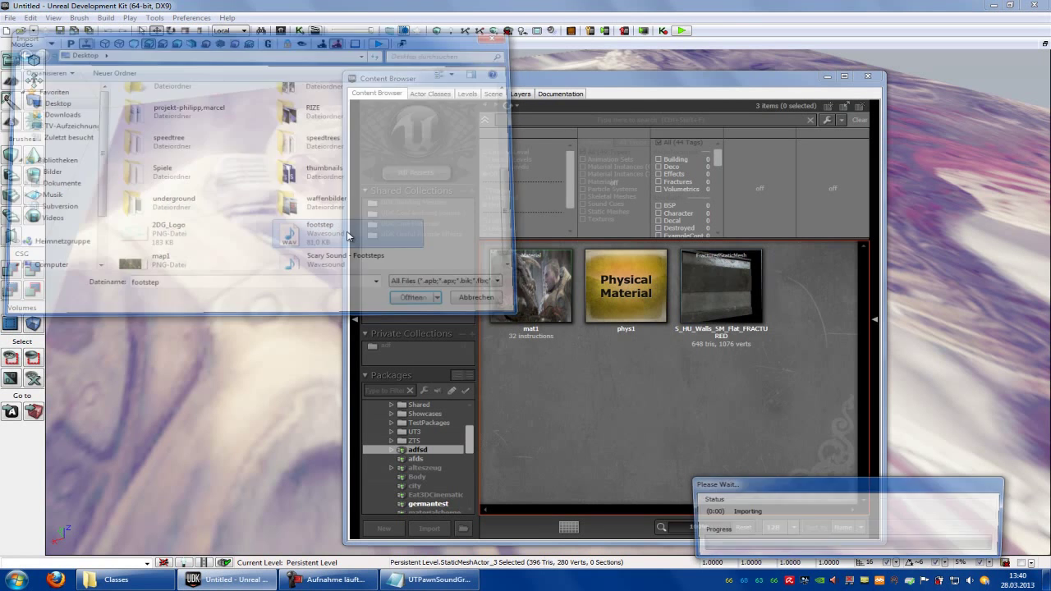
left_click(411, 298)
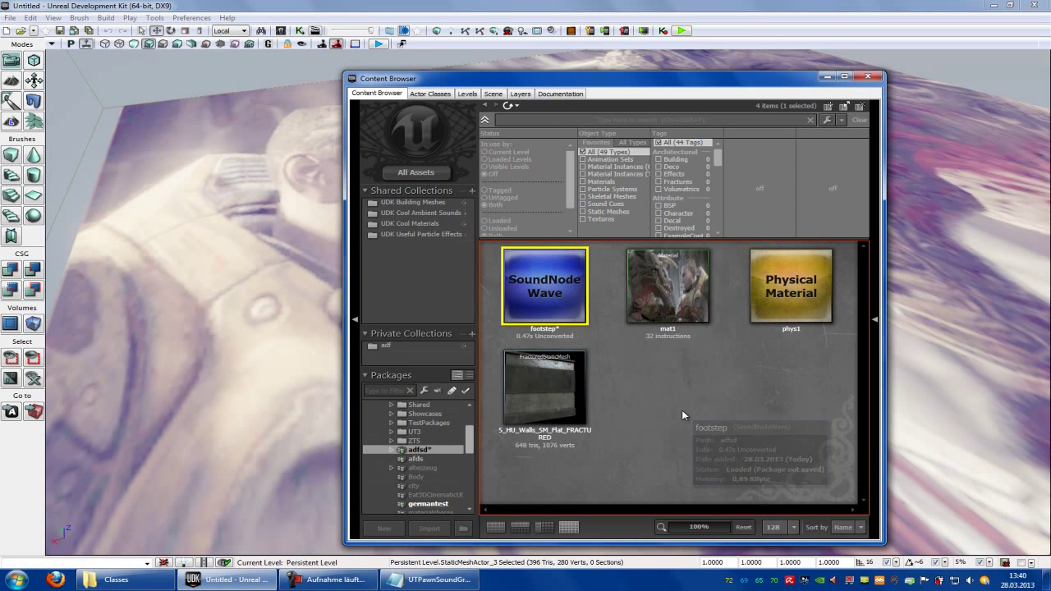
Create SoundCue matsound with a Random node playing footstep, then save the package
left_click(765, 274)
type("m")
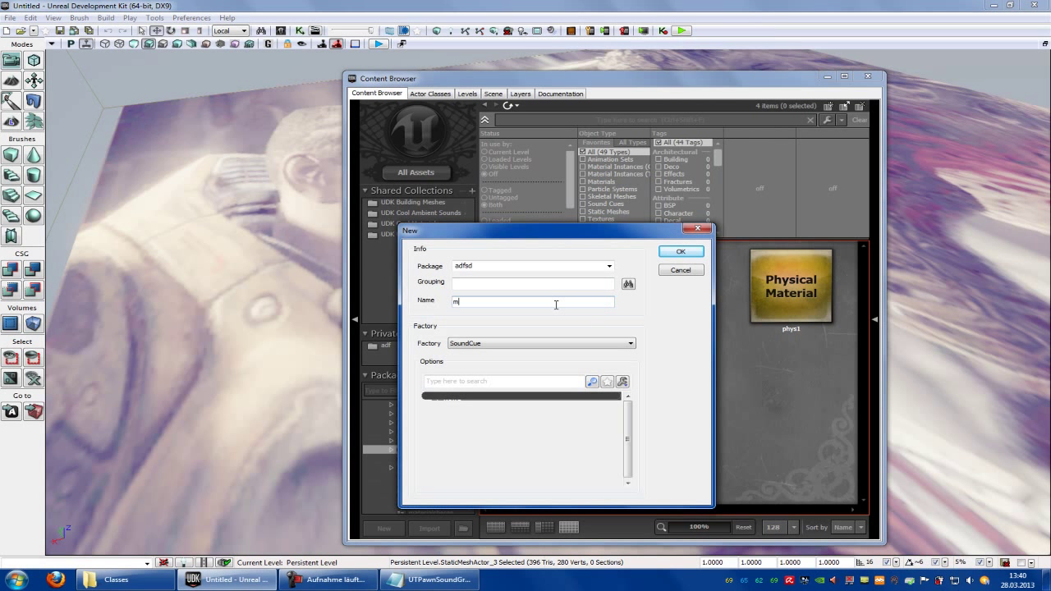
type("ats")
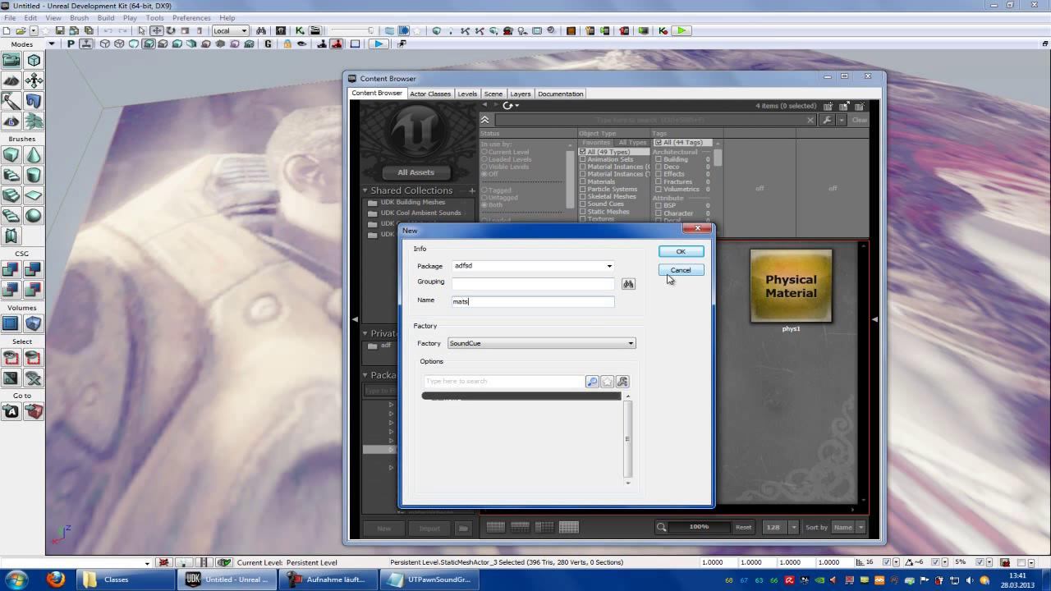
left_click(680, 250)
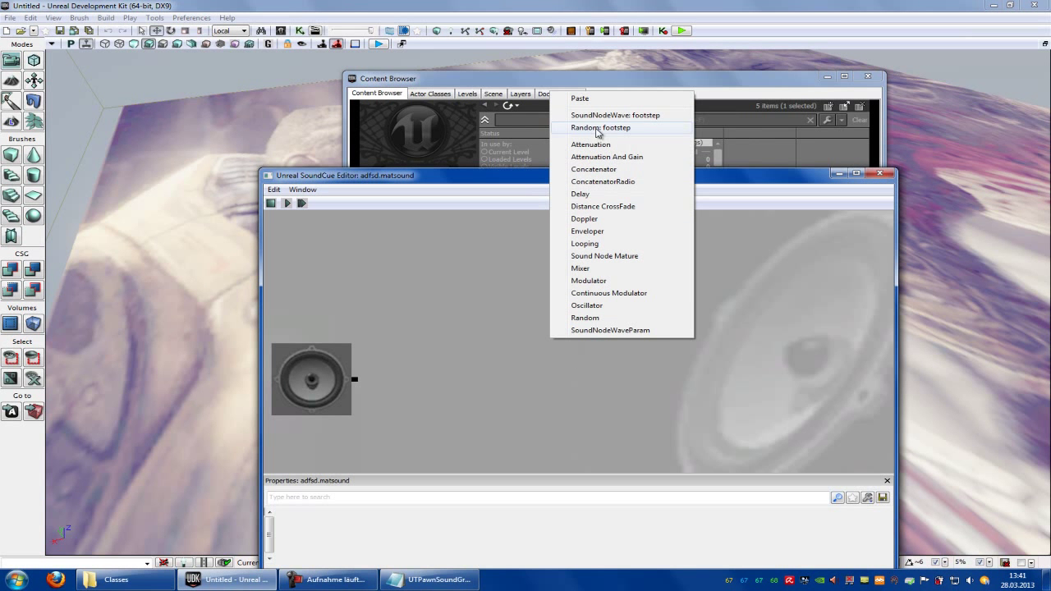
left_click(601, 128)
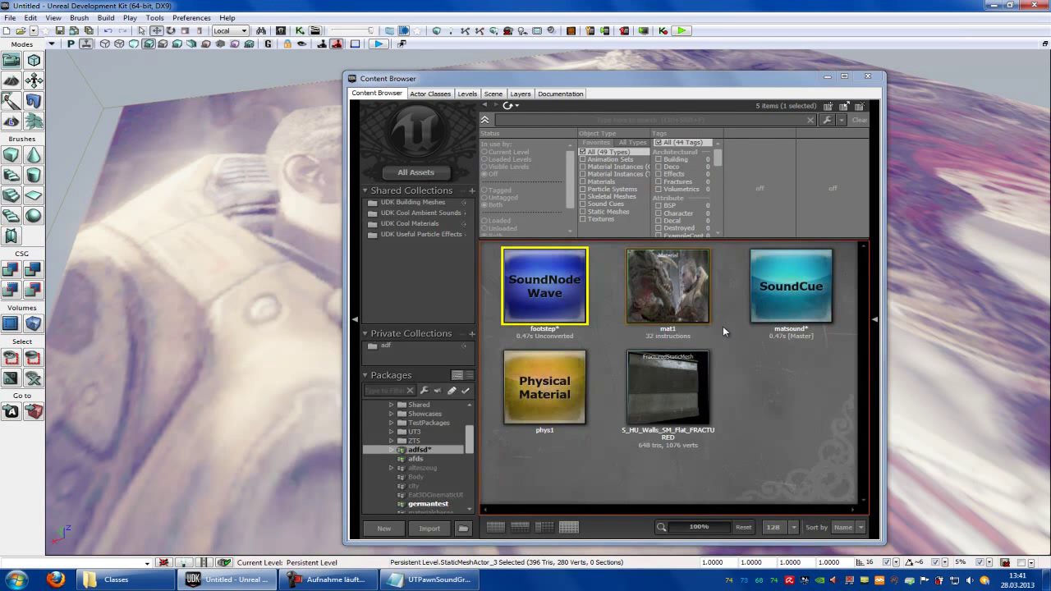
left_click(791, 286)
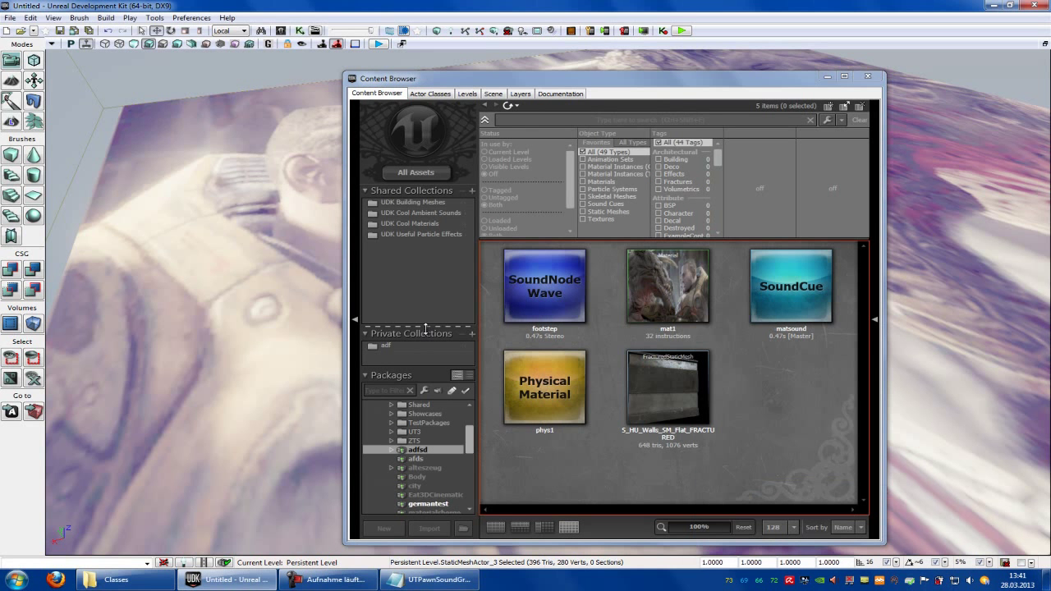
Replace the Test line's cue reference in UTPawnSoundGroup.uc with SoundCue'adfsd.matsound'
right_click(790, 286)
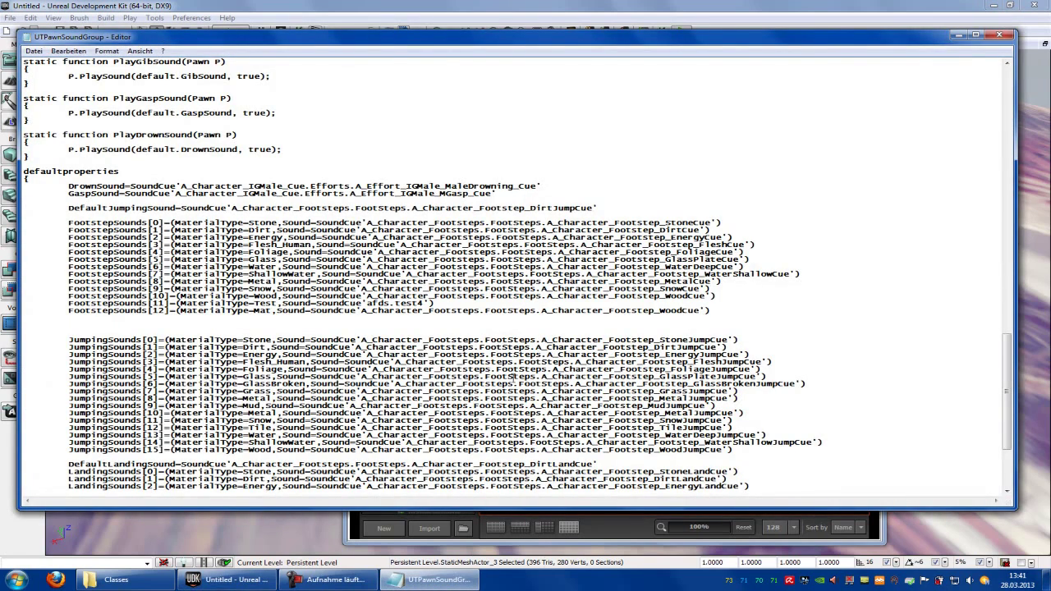
double_click(321, 310)
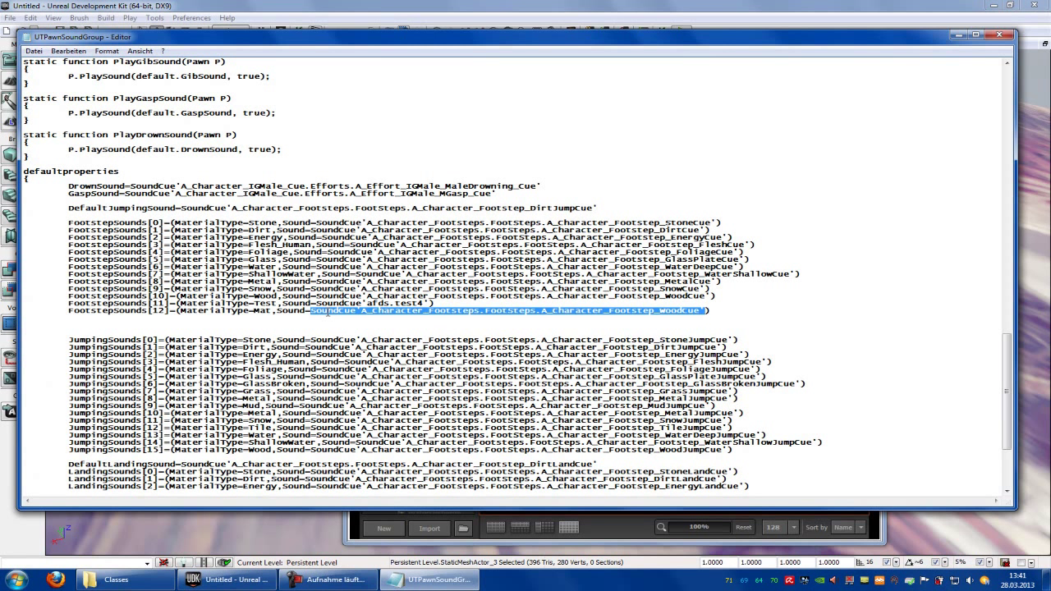
type("adfsd.matsound")
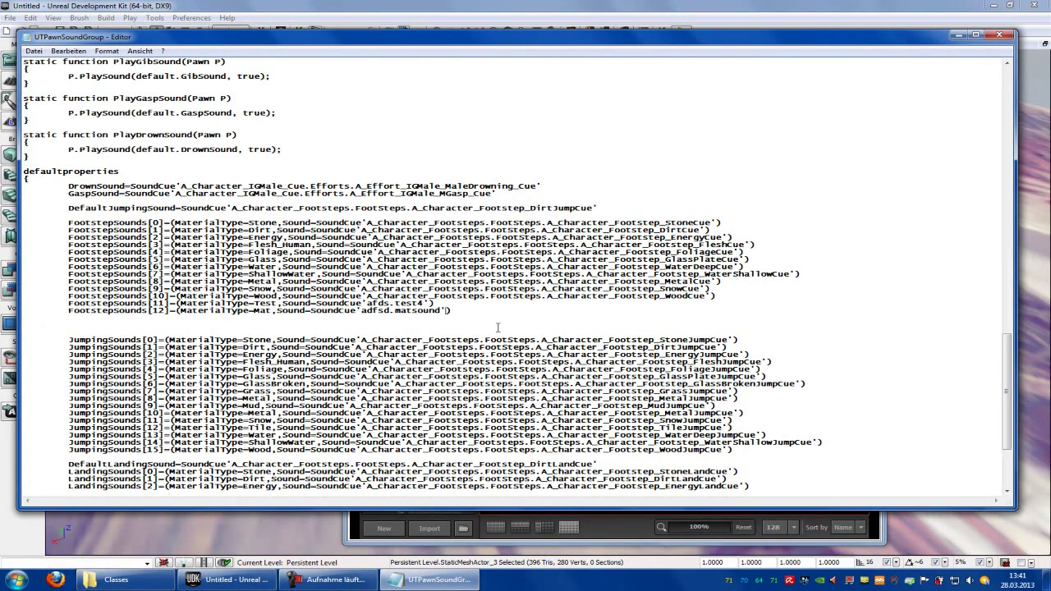
scroll("down", 3)
type("udk")
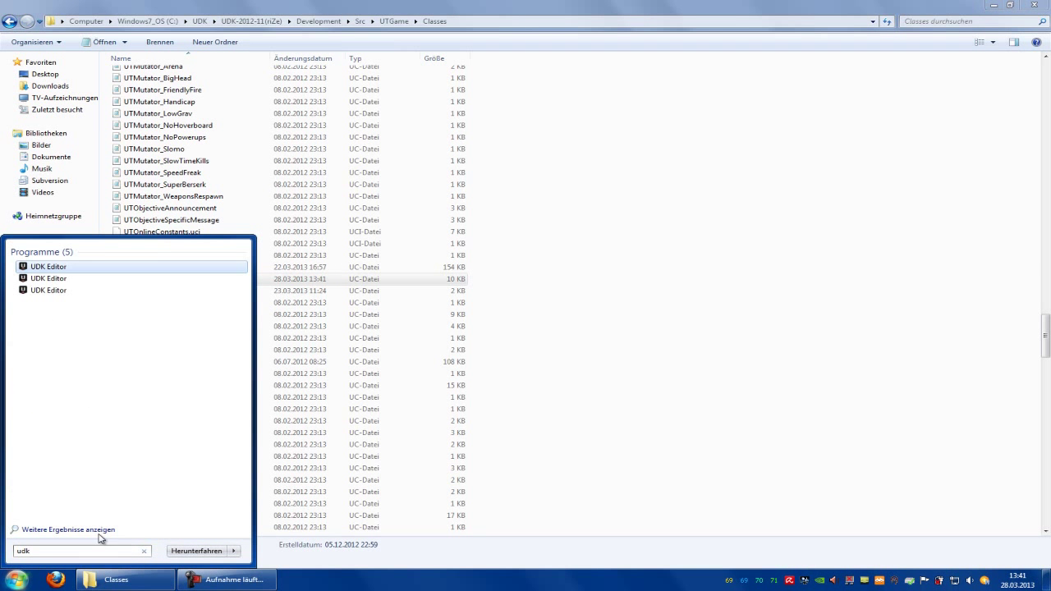
Run UDK Editor from the Start menu and accept rebuilding the outdated scripts until Success
right_click(48, 266)
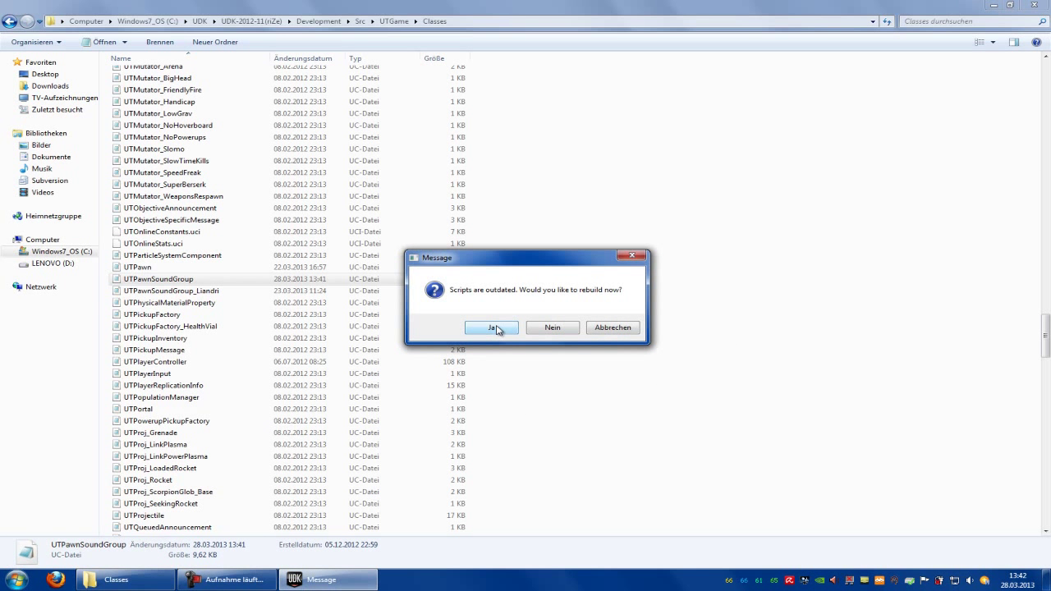
left_click(491, 329)
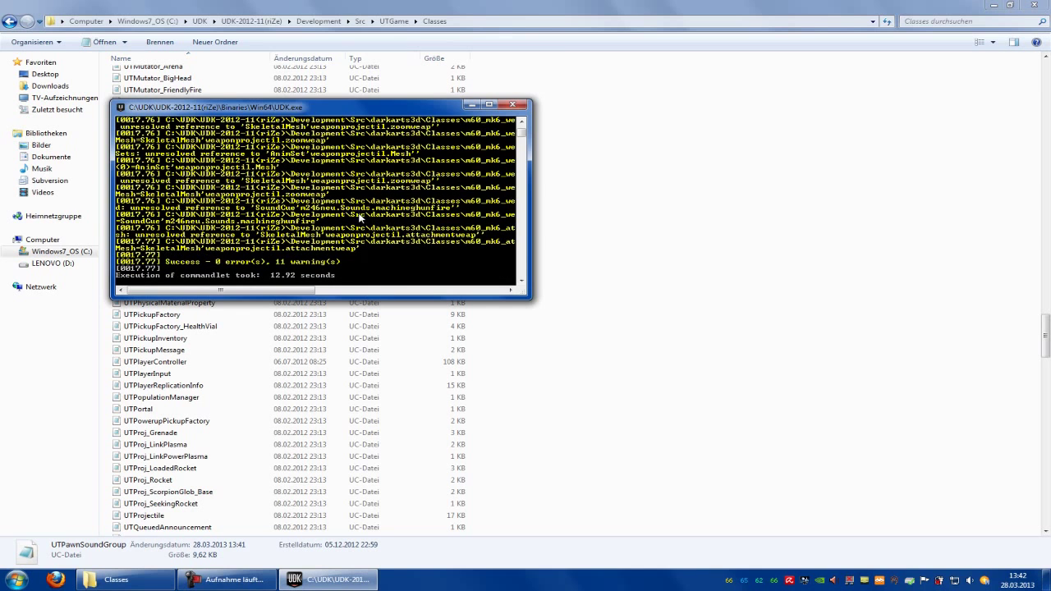
left_click(13, 580)
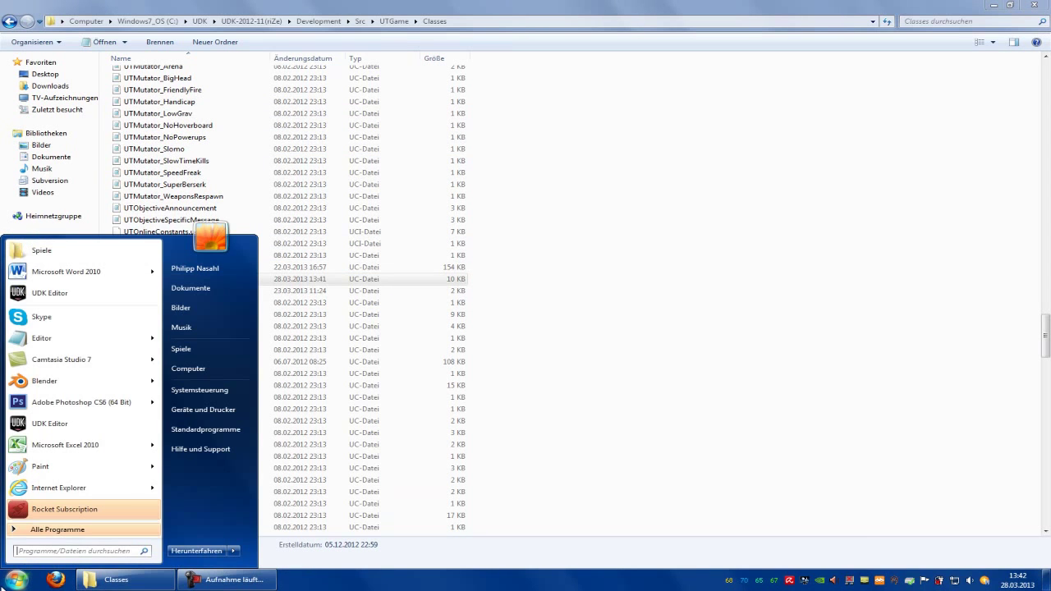
Search 'udk' in the Start menu and launch UDK Editor with the rebuilt scripts
type("ud")
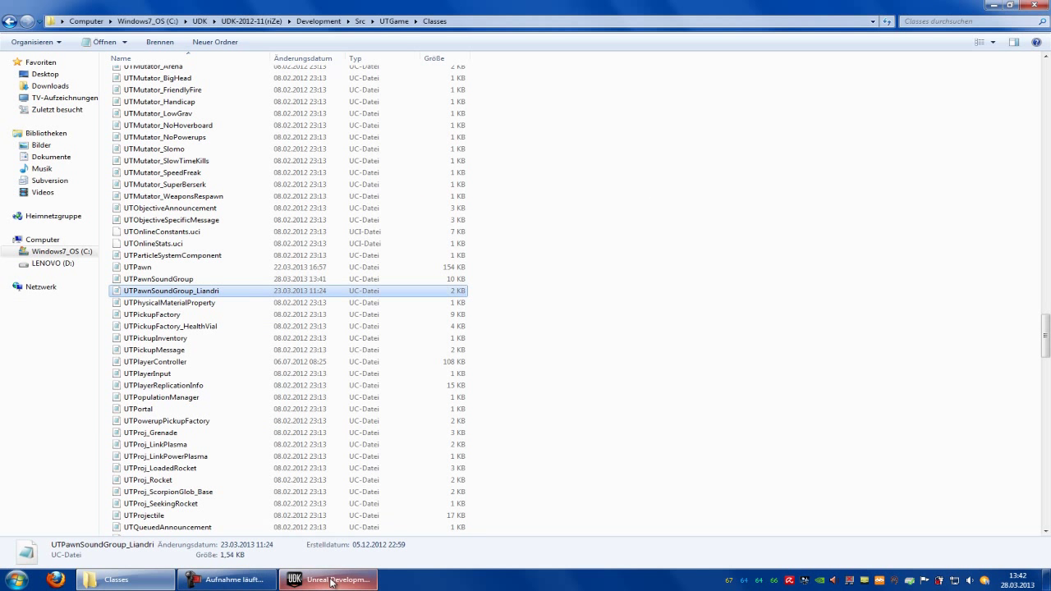
left_click(329, 580)
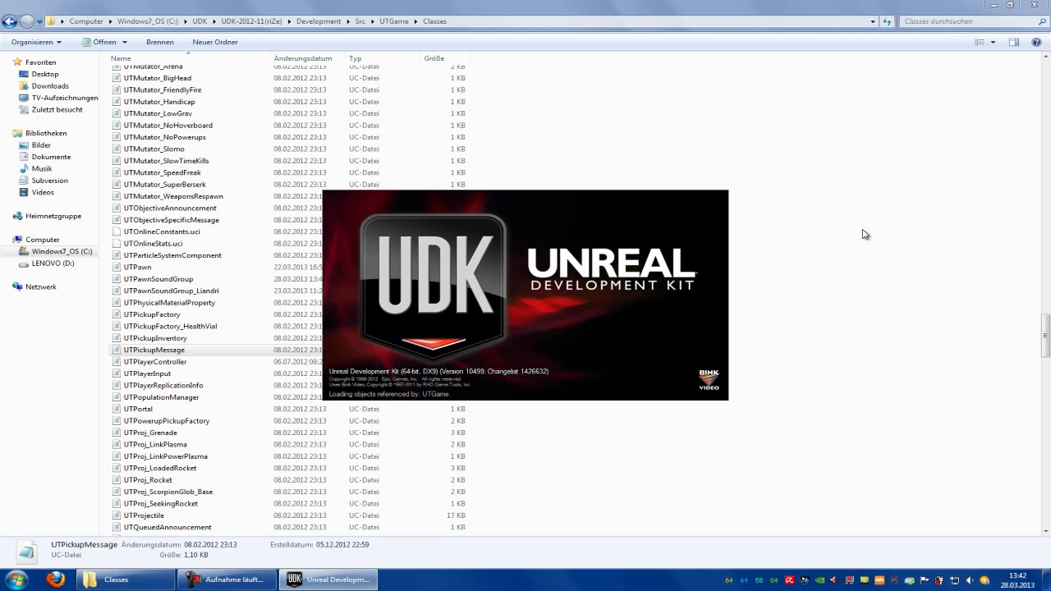
mouse_move(879, 200)
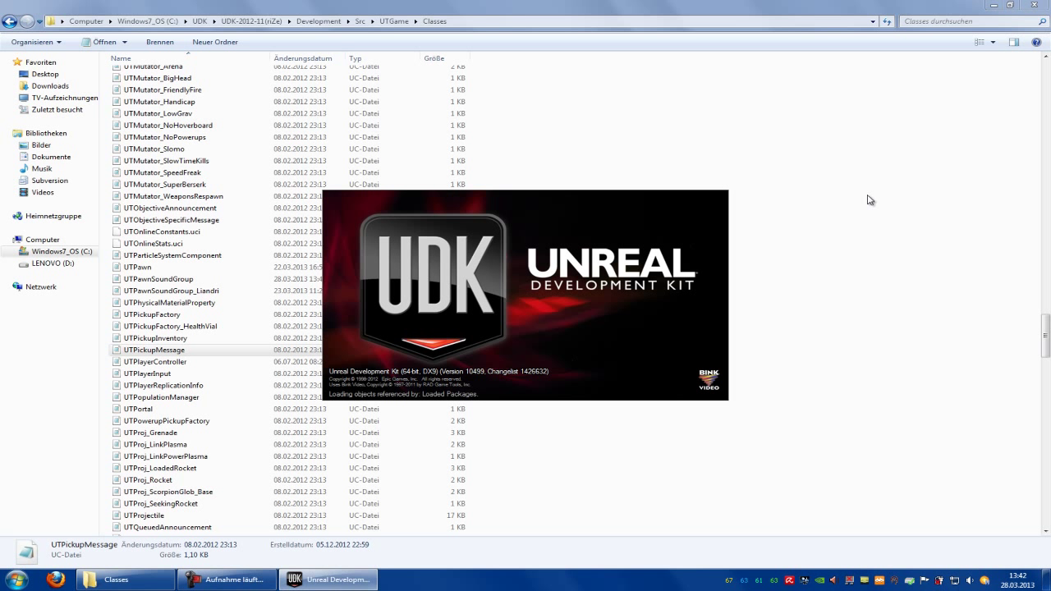
mouse_move(861, 200)
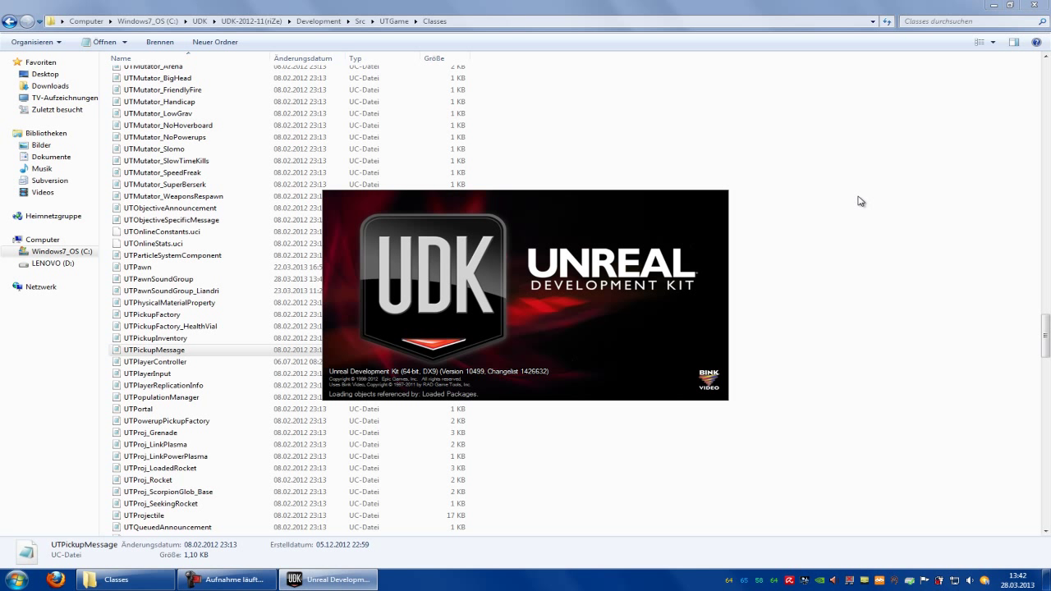
mouse_move(839, 199)
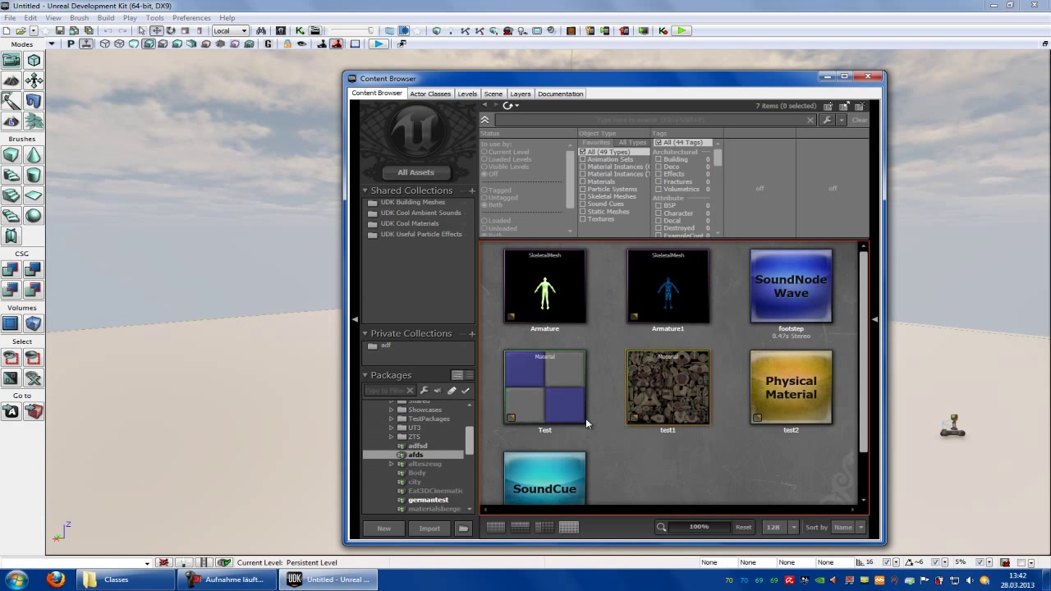
Show the adfsd package contents, playtest the footsteps in editor, then exit the session
left_click(418, 445)
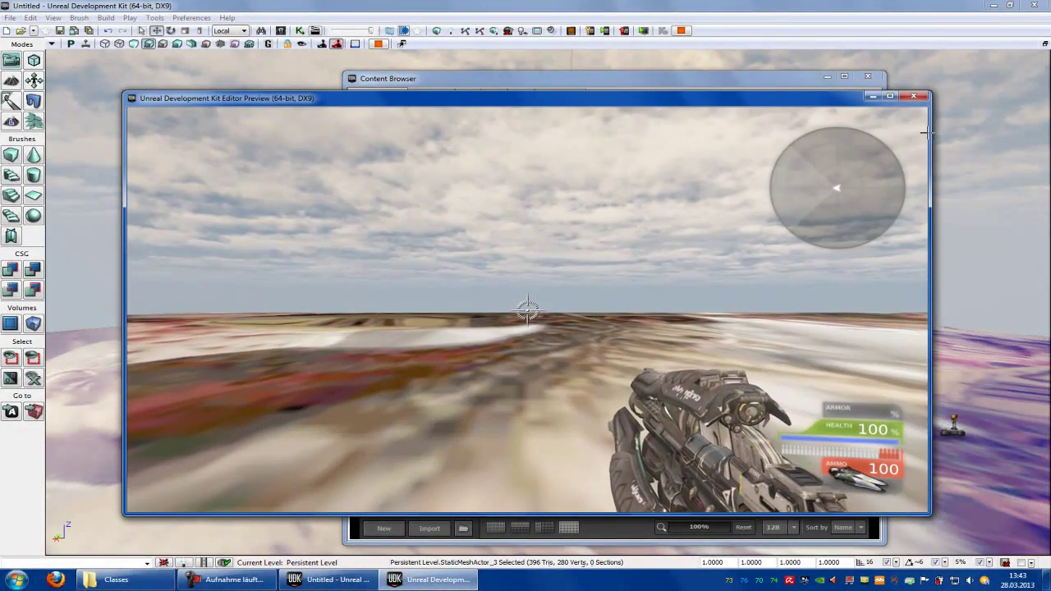
left_click(913, 96)
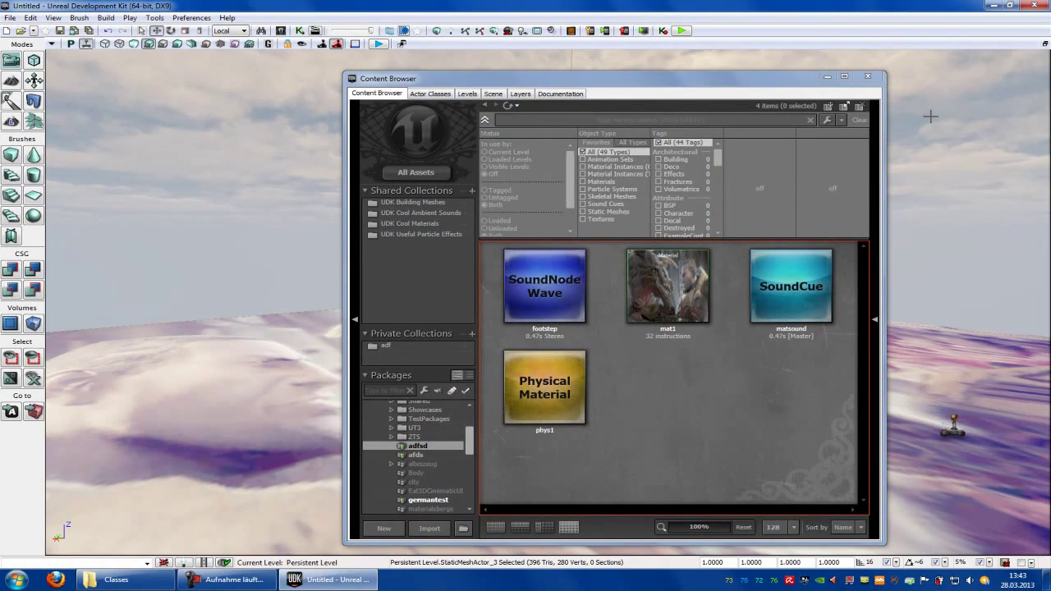